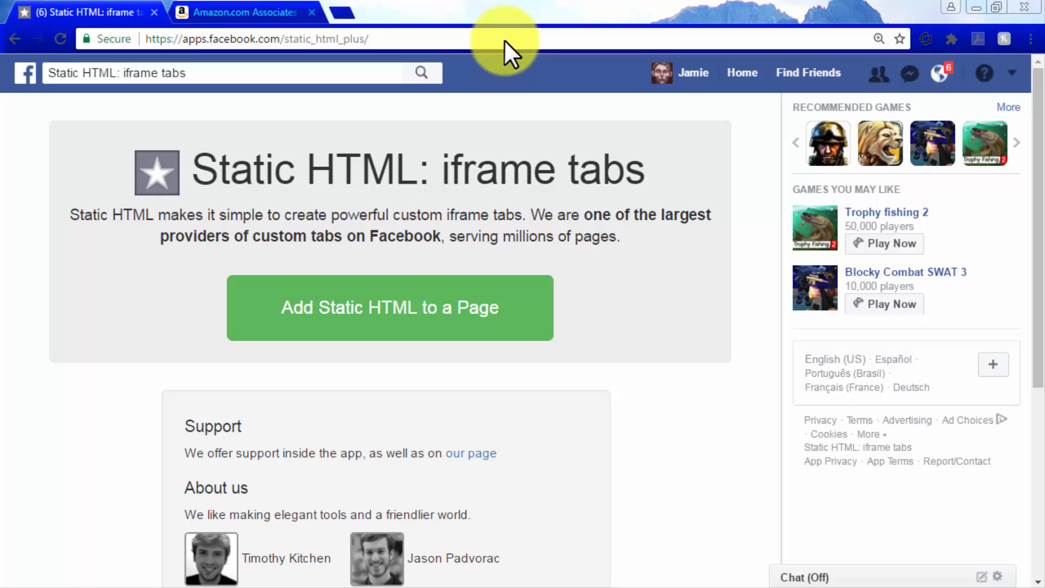
mouse_move(496, 327)
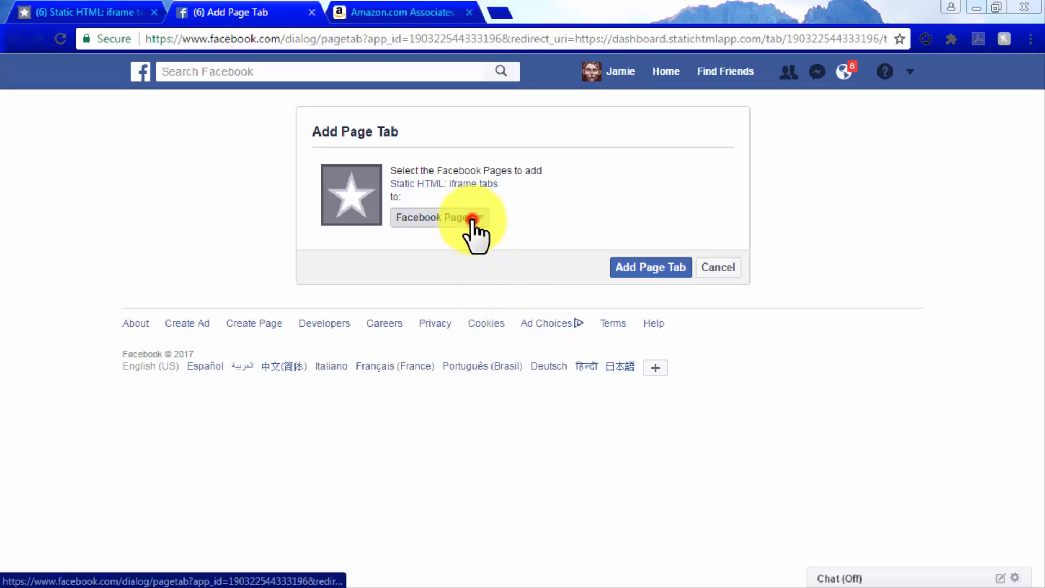
Step: Add the Static HTML: iframe tabs app to the Cinema Sound At Home page
click(437, 217)
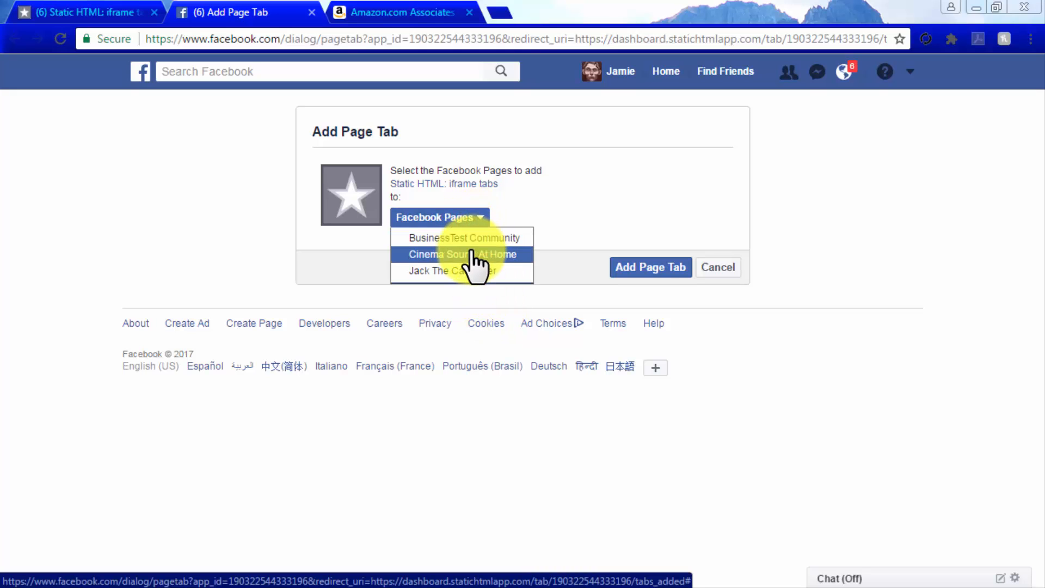
click(462, 254)
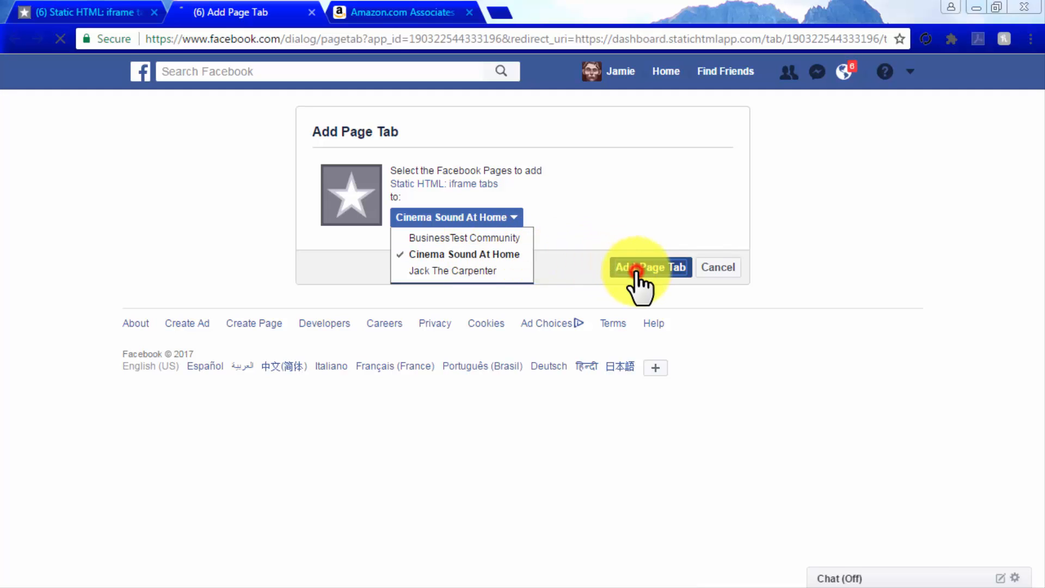
click(650, 267)
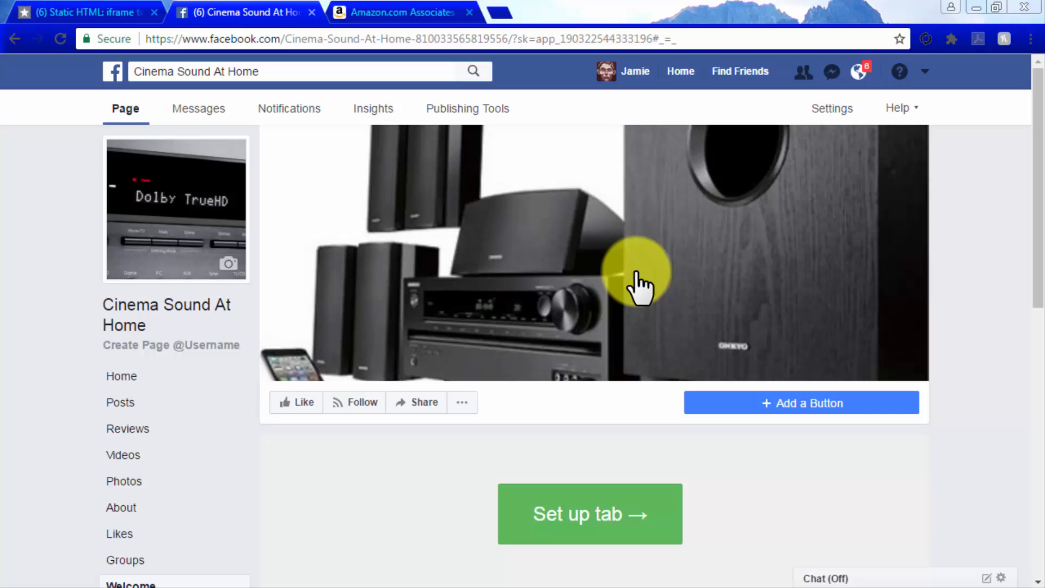
Step: Set up the new page tab, reaching the empty index.html editor in Static HTML
scroll(down, 3)
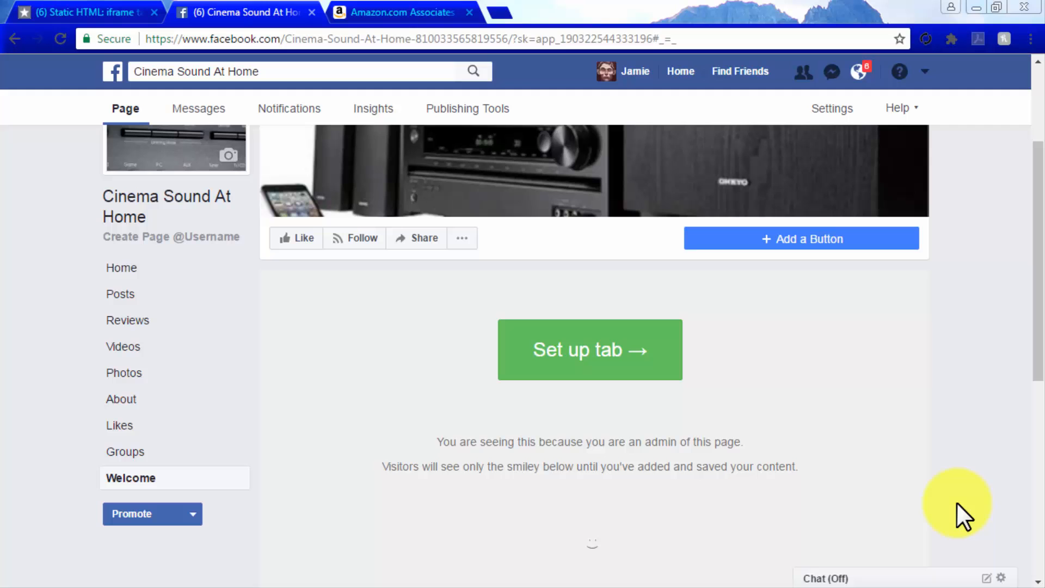
click(589, 349)
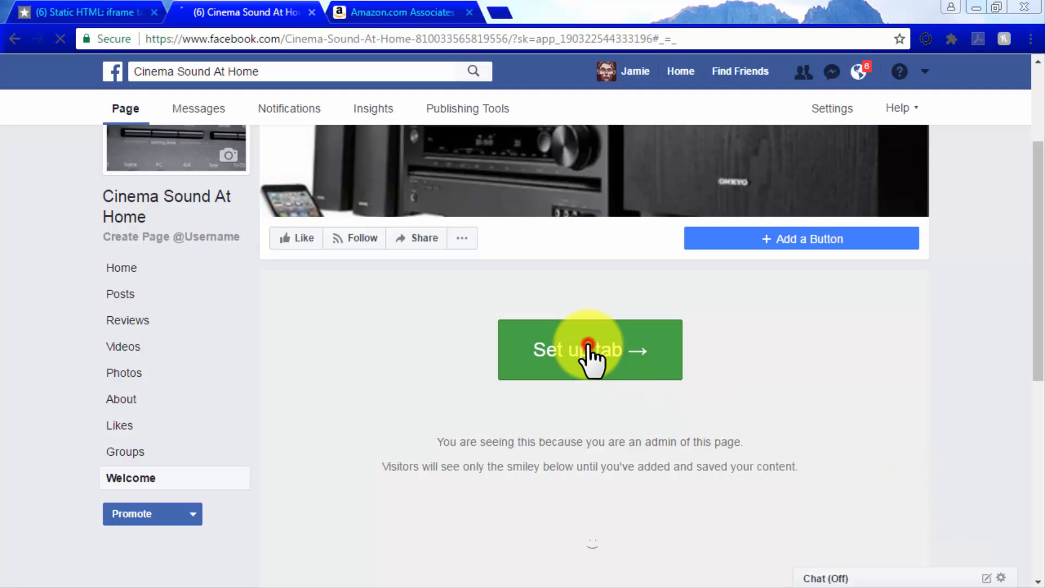
click(589, 349)
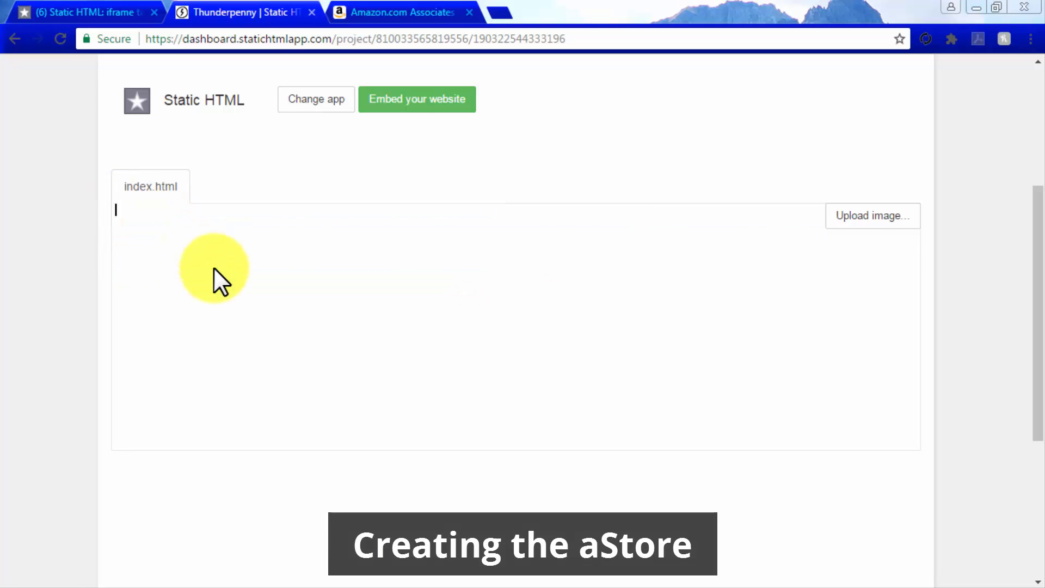
mouse_move(399, 12)
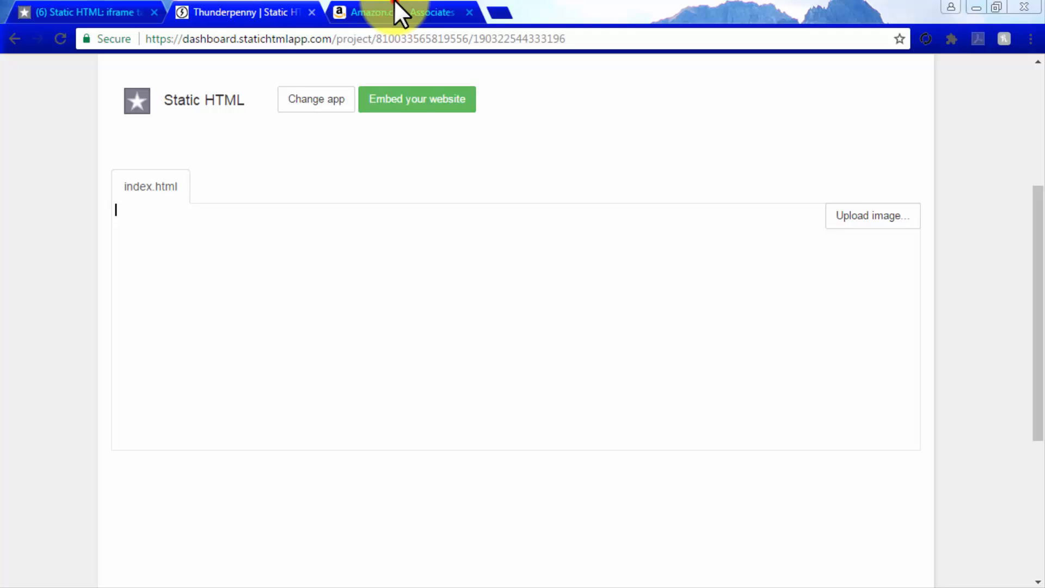
Step: Start a new aStore from Product Linking in Amazon Associates, reaching the category pages step
click(400, 12)
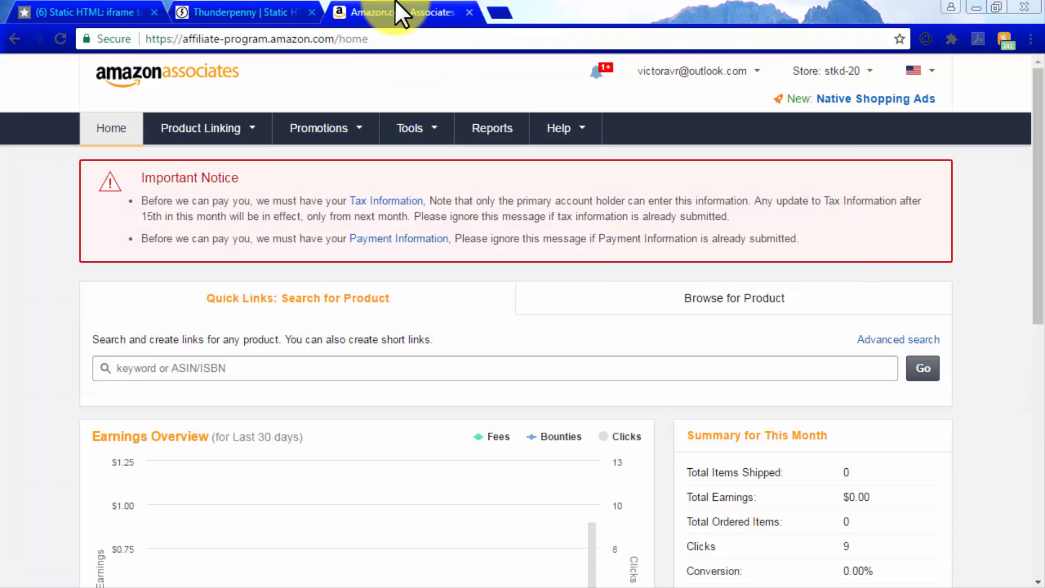
click(201, 128)
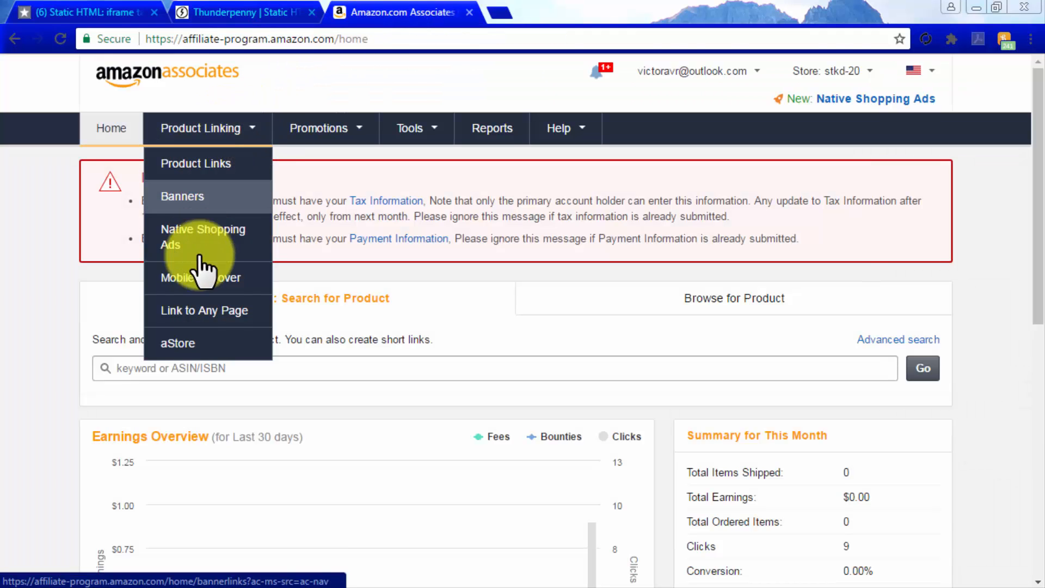
click(178, 343)
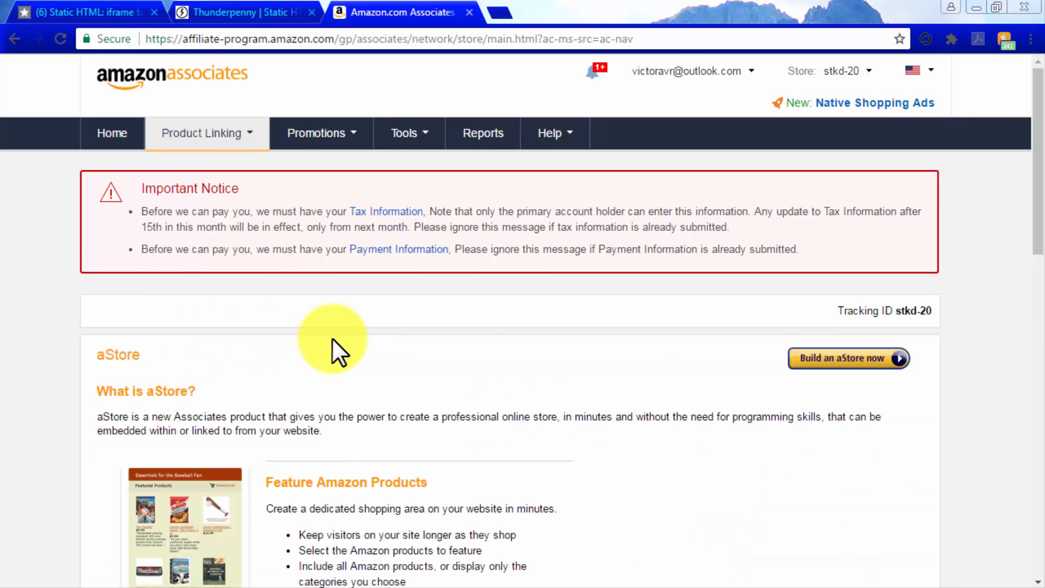
click(847, 358)
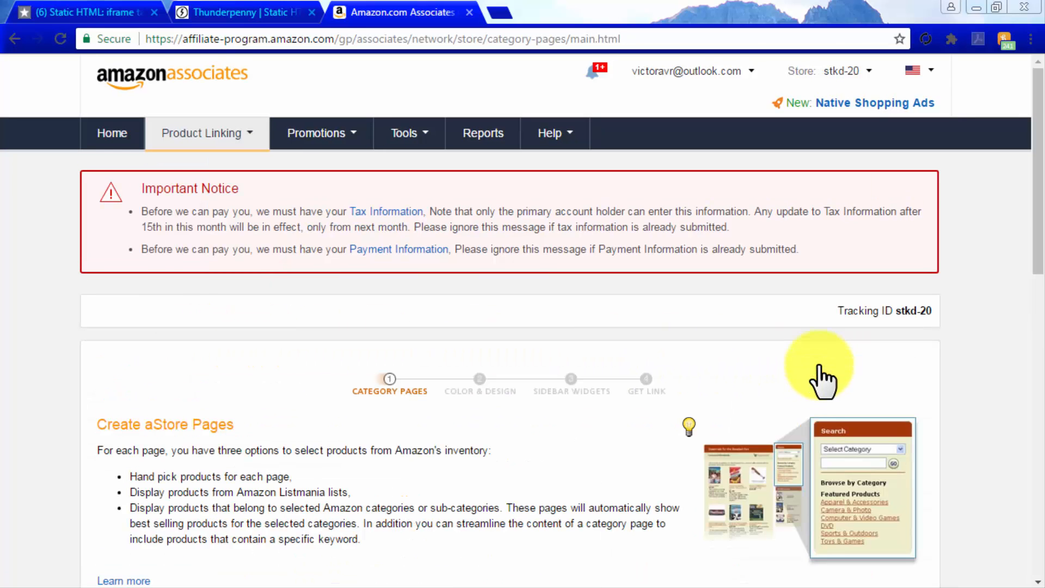
scroll(down, 3)
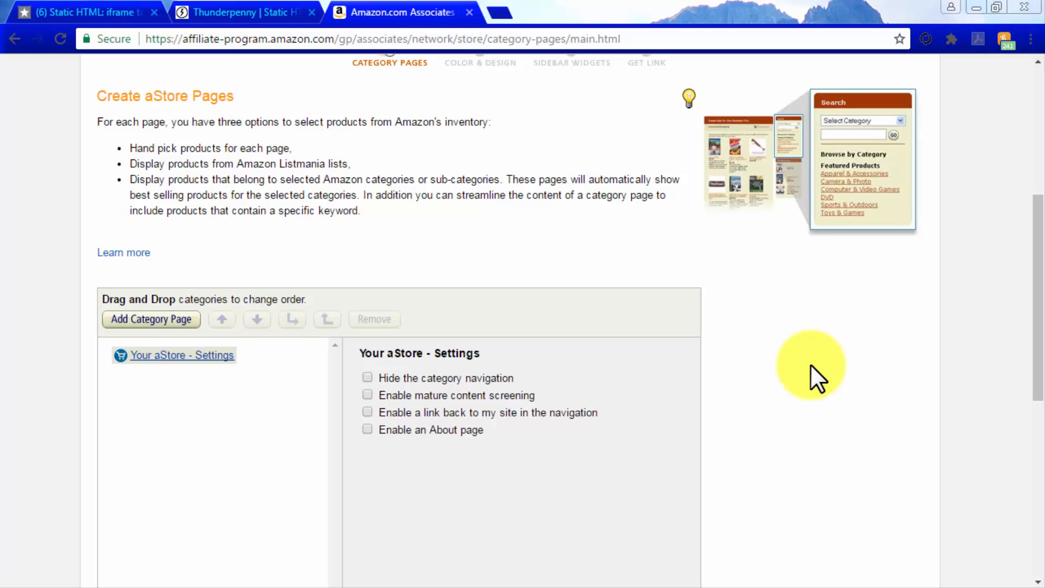
mouse_move(190, 333)
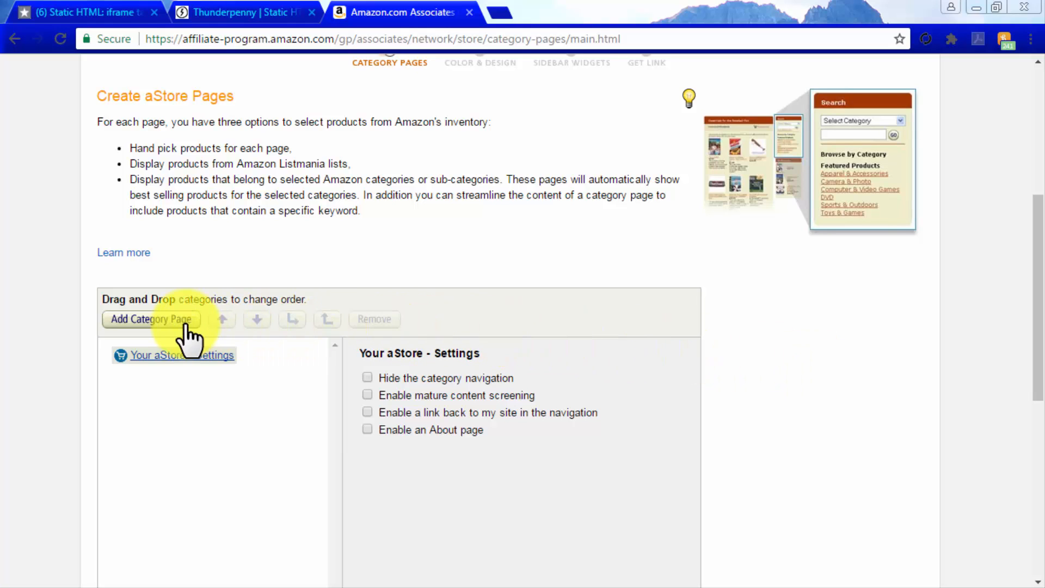
Step: Add a category page titled 'Cool Stuff' filled by Amazon.com category
click(151, 319)
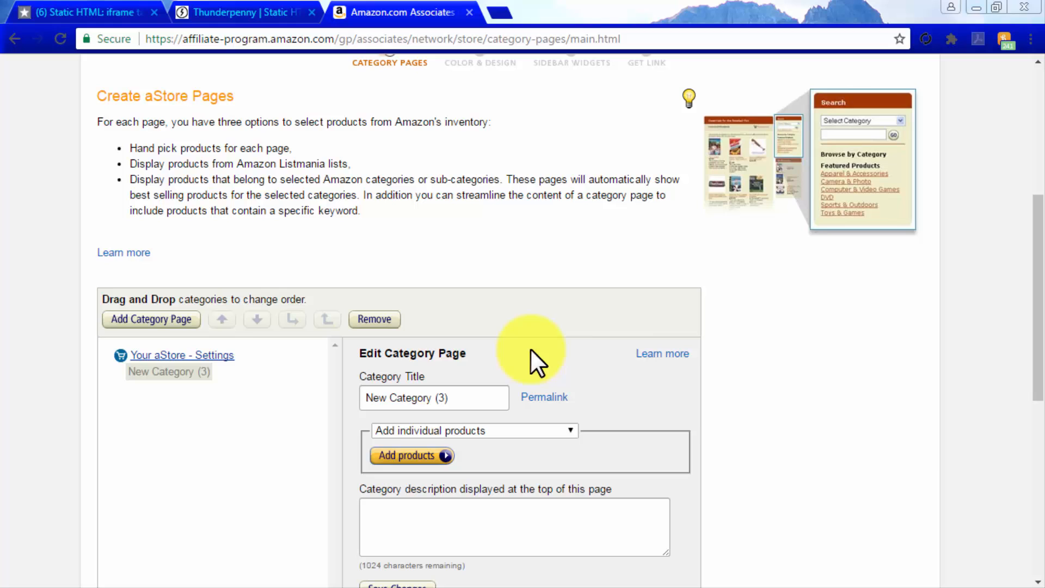
click(433, 397)
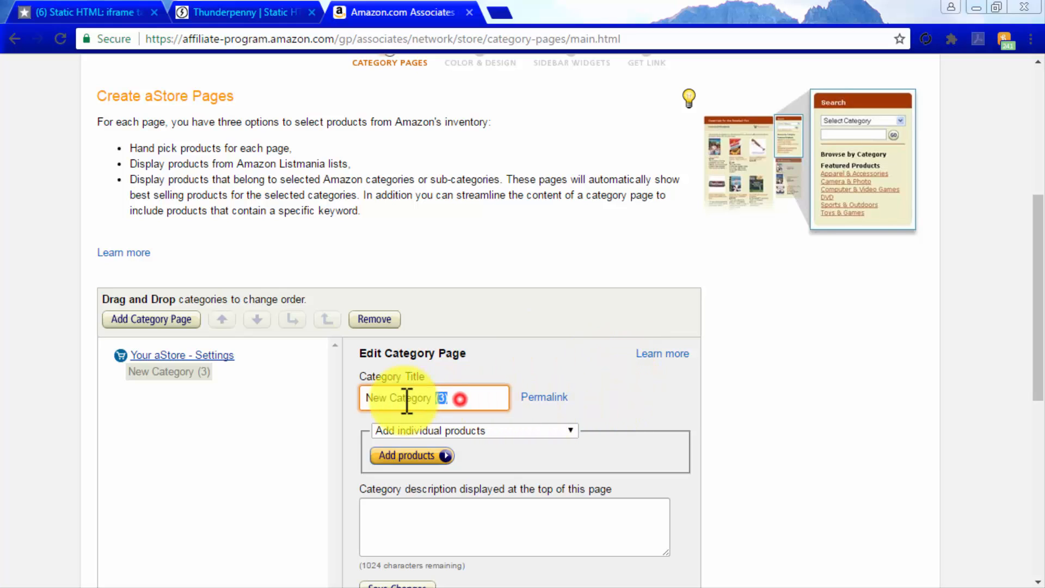
text(Cool Stuff)
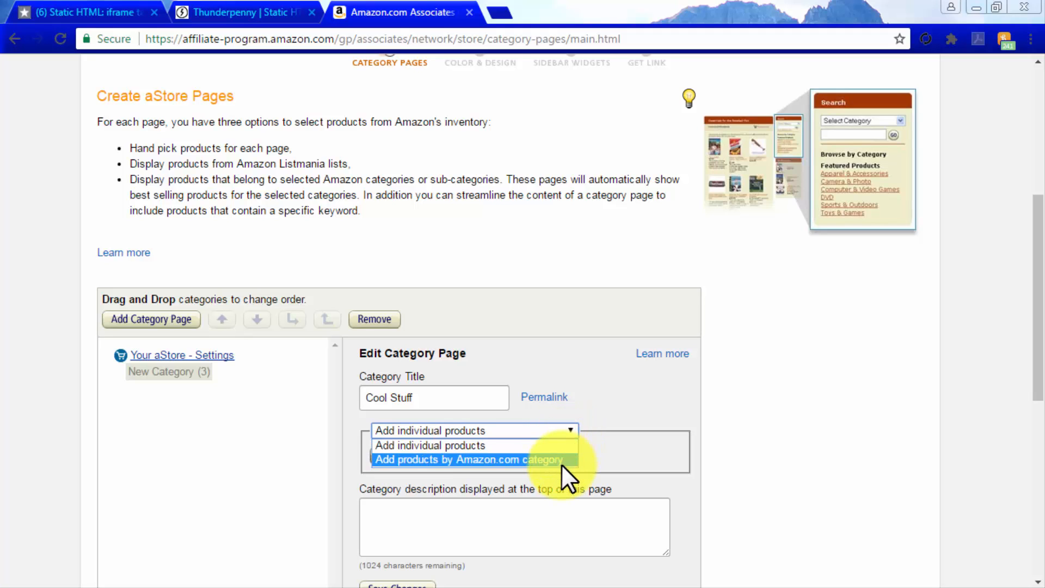
click(469, 460)
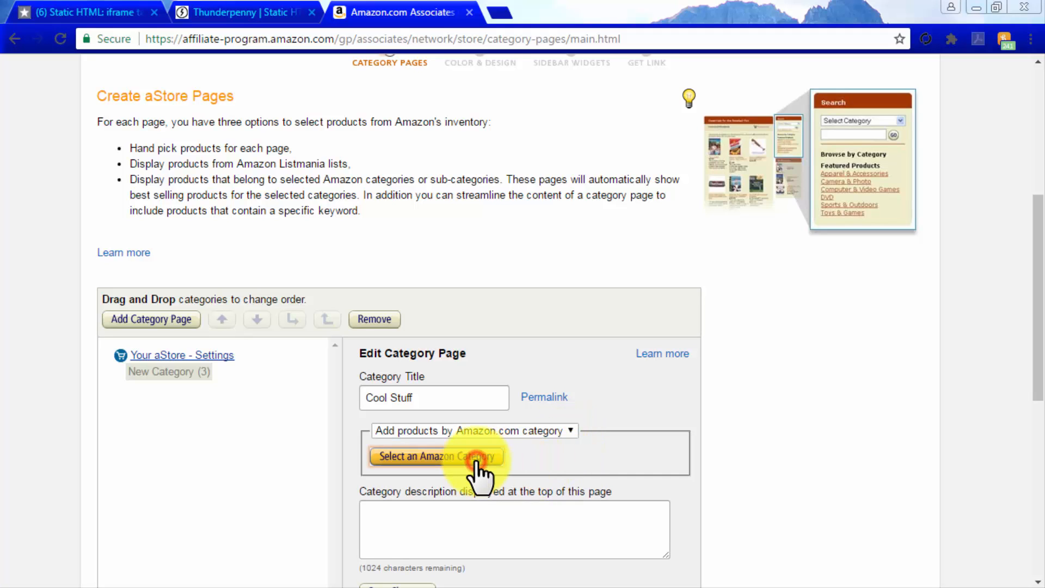
Step: Set its category to Electronics > Home Audio > Home Theater Systems > Complete Home Theater Systems and save
click(435, 457)
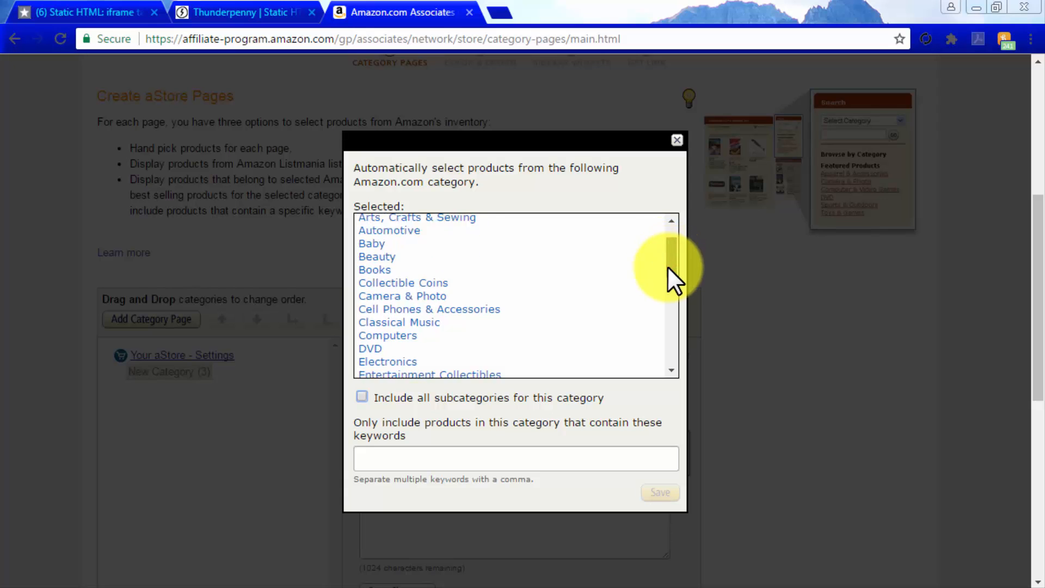
click(387, 361)
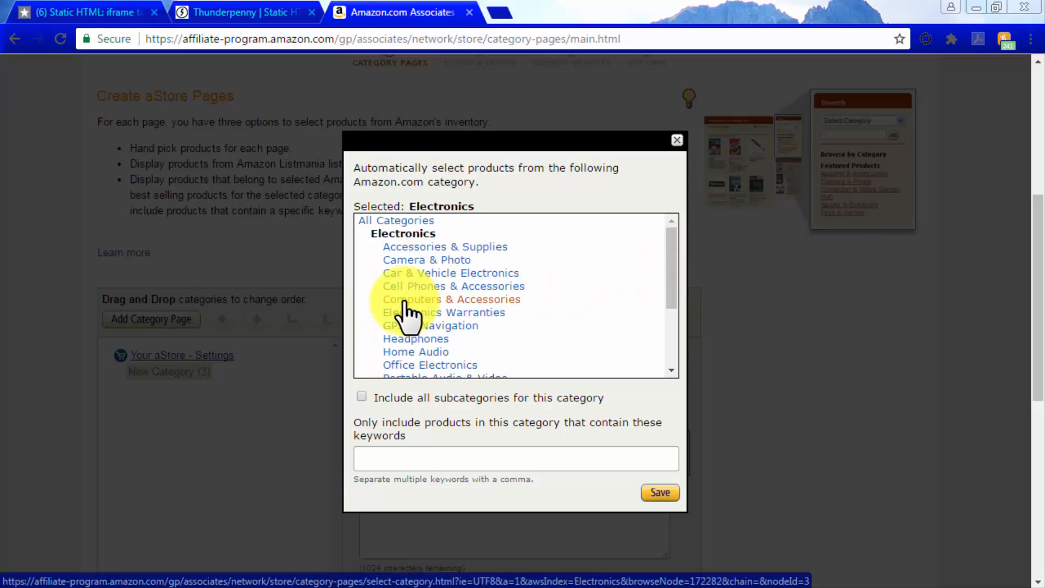
mouse_move(424, 352)
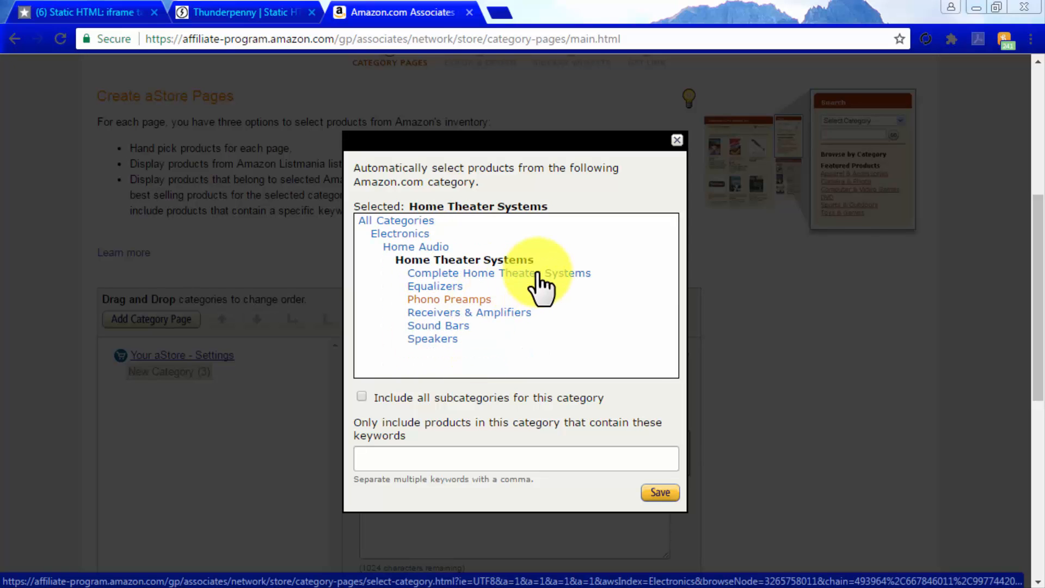
click(497, 272)
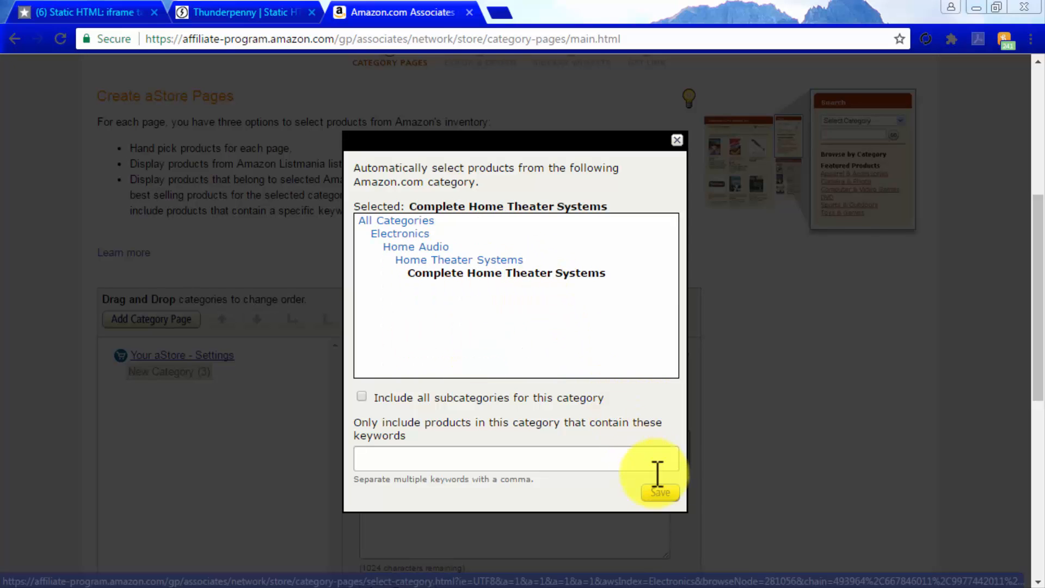
click(660, 492)
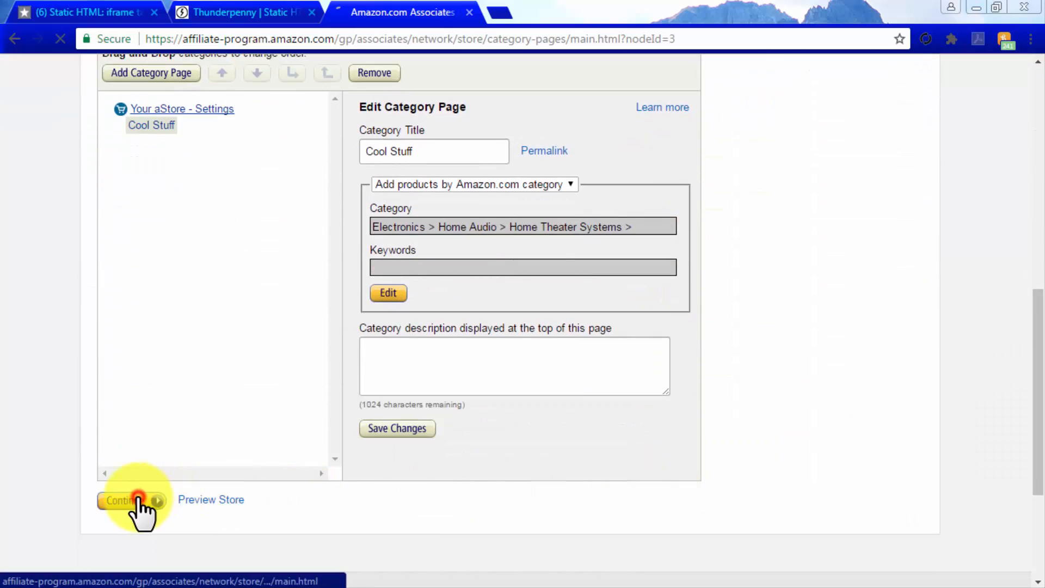
Step: Apply the Forest colour theme to the store
click(120, 500)
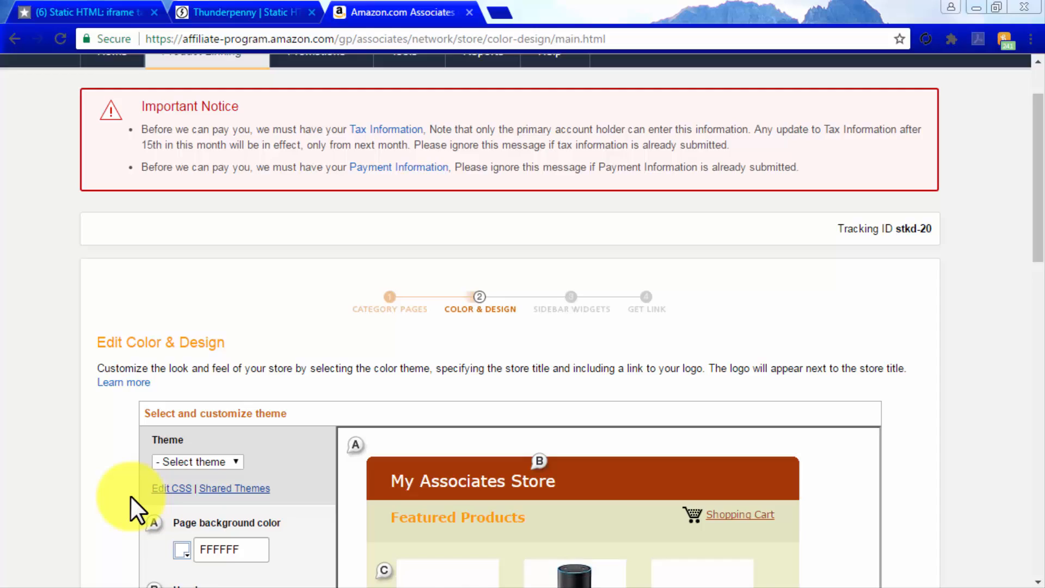
scroll(down, 3)
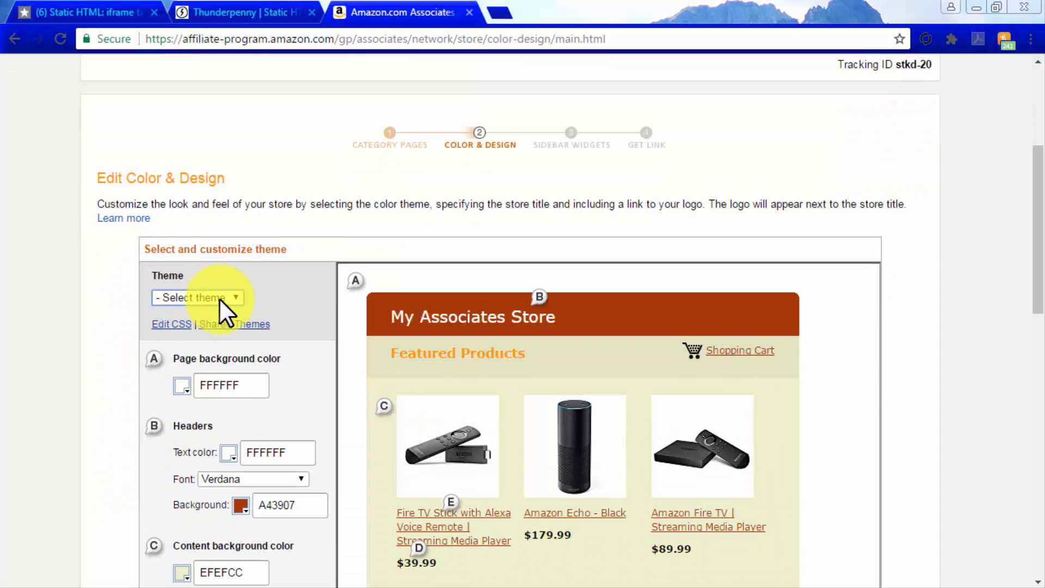
click(197, 297)
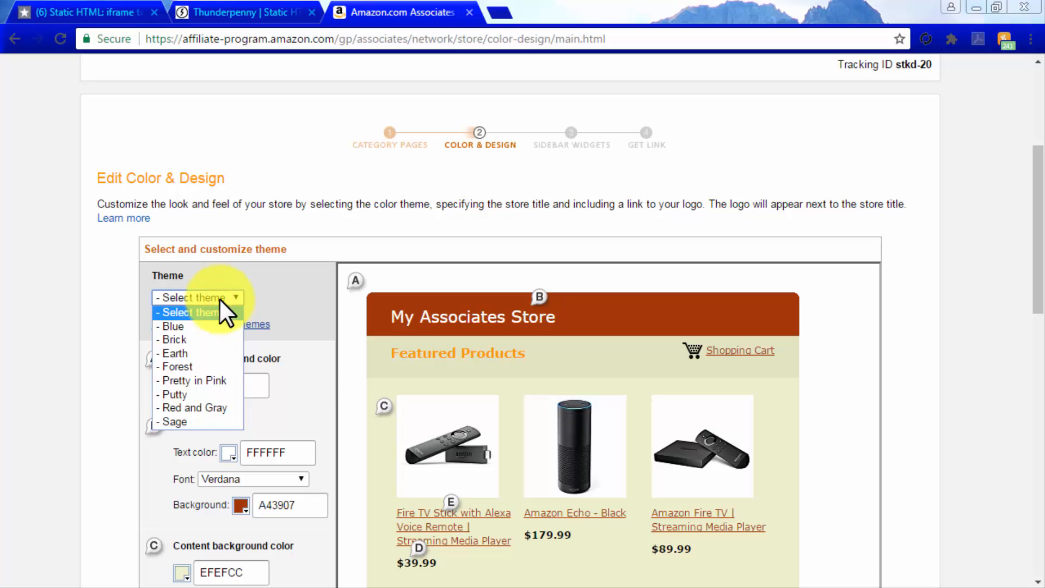
click(177, 367)
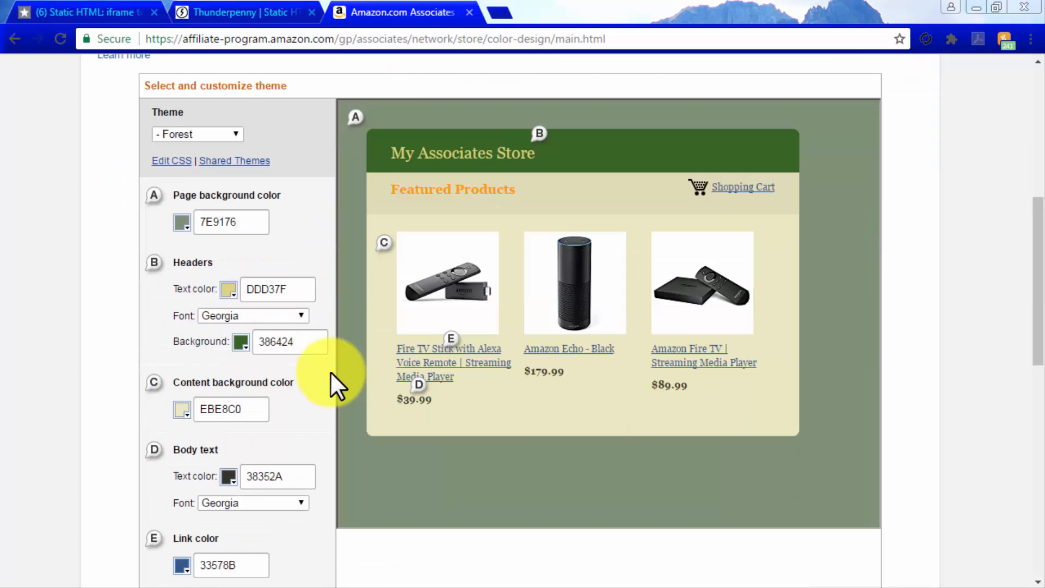
mouse_move(307, 324)
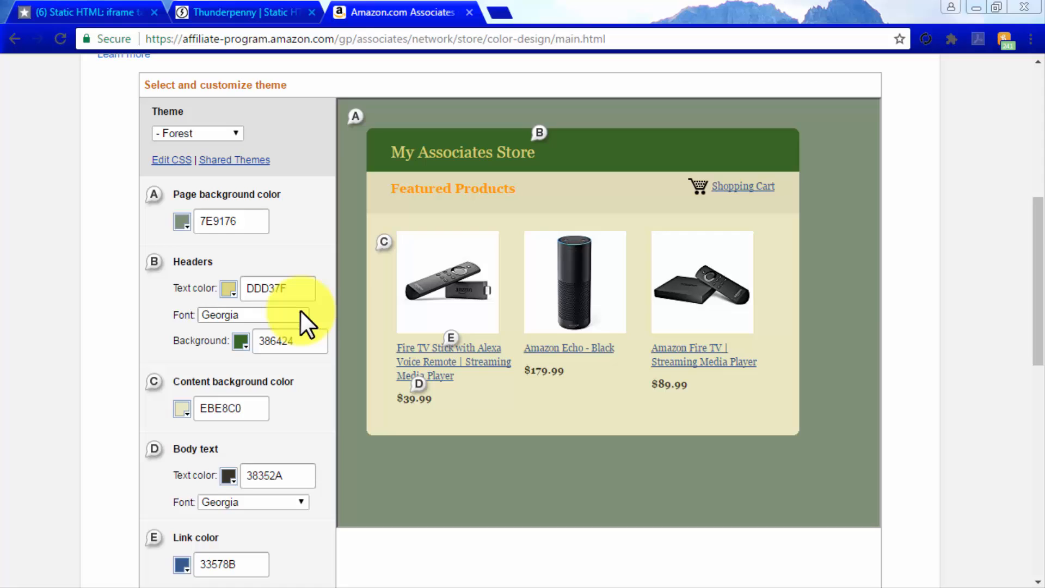
Step: Name the store 'The Cinema Sound At Home Facebook Store' and continue to sidebar widgets
scroll(down, 3)
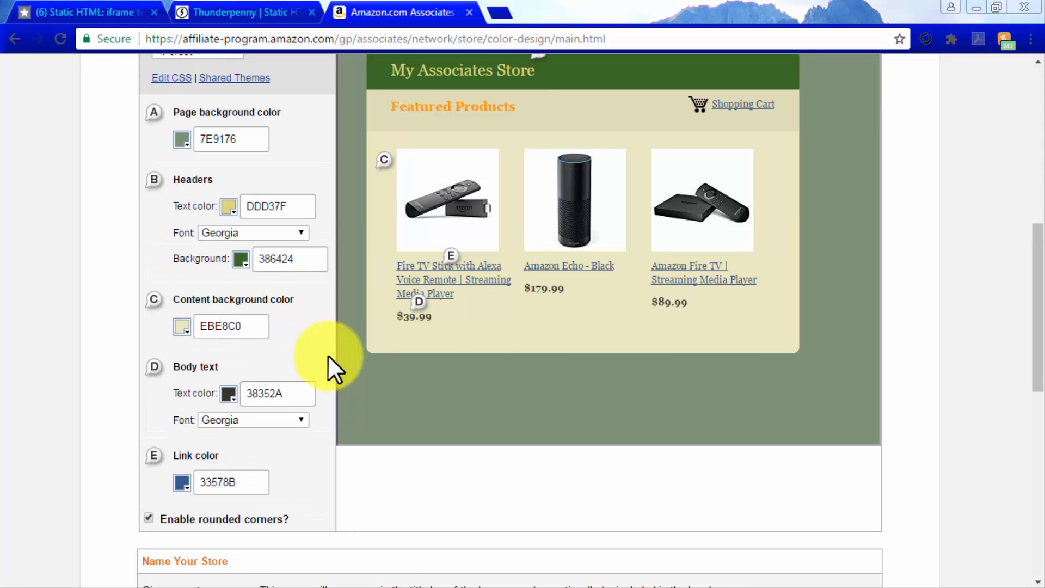
mouse_move(327, 467)
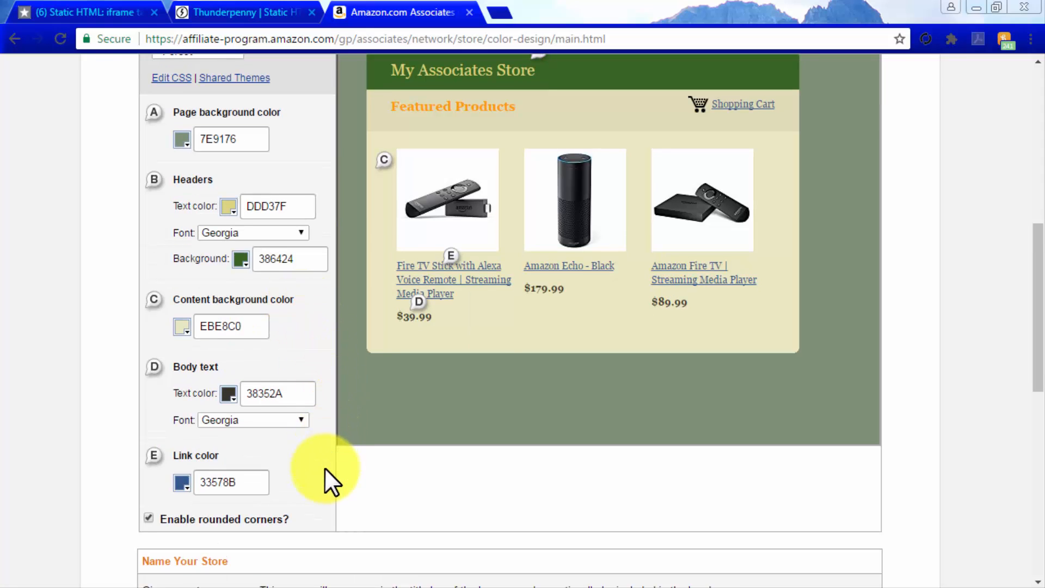
scroll(down, 3)
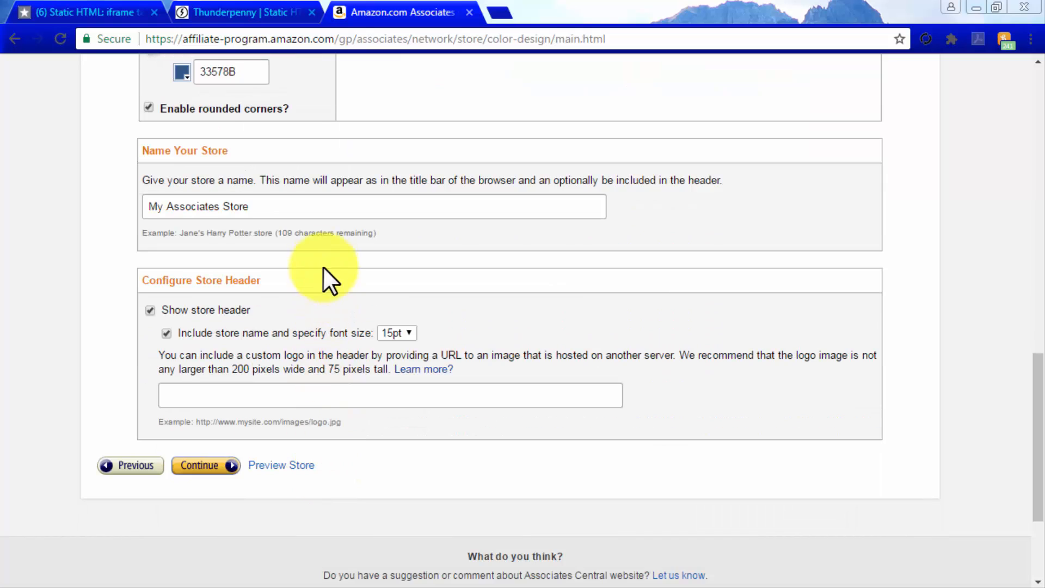
text(The Cinema Sound At Home Facebook Sto)
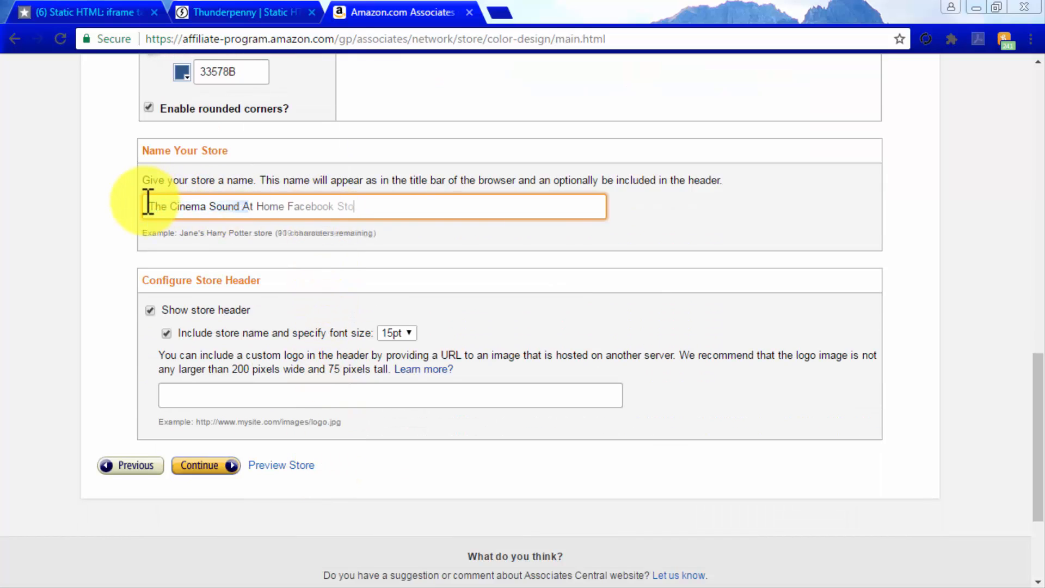
text(re)
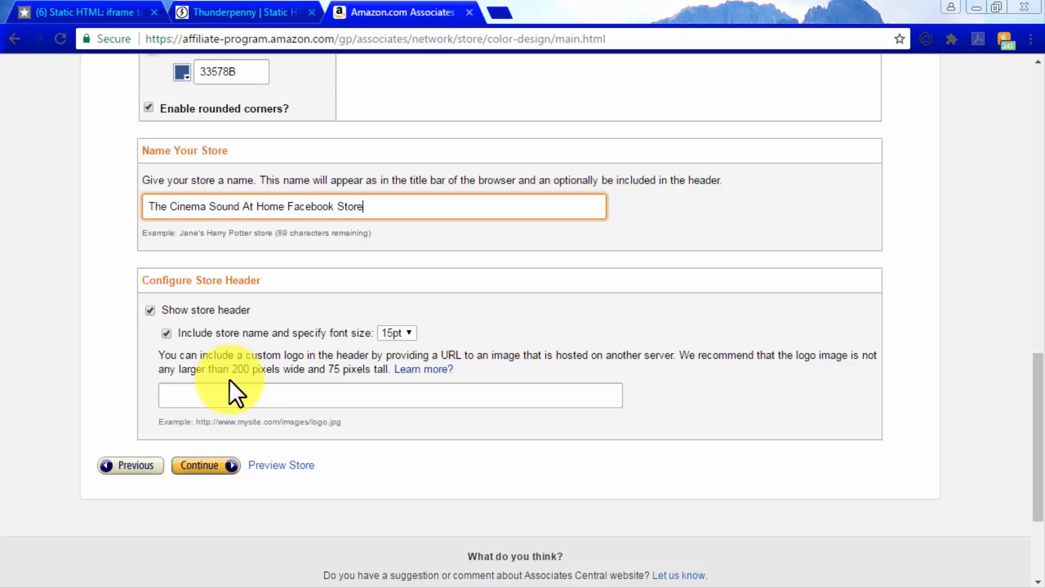
mouse_move(227, 465)
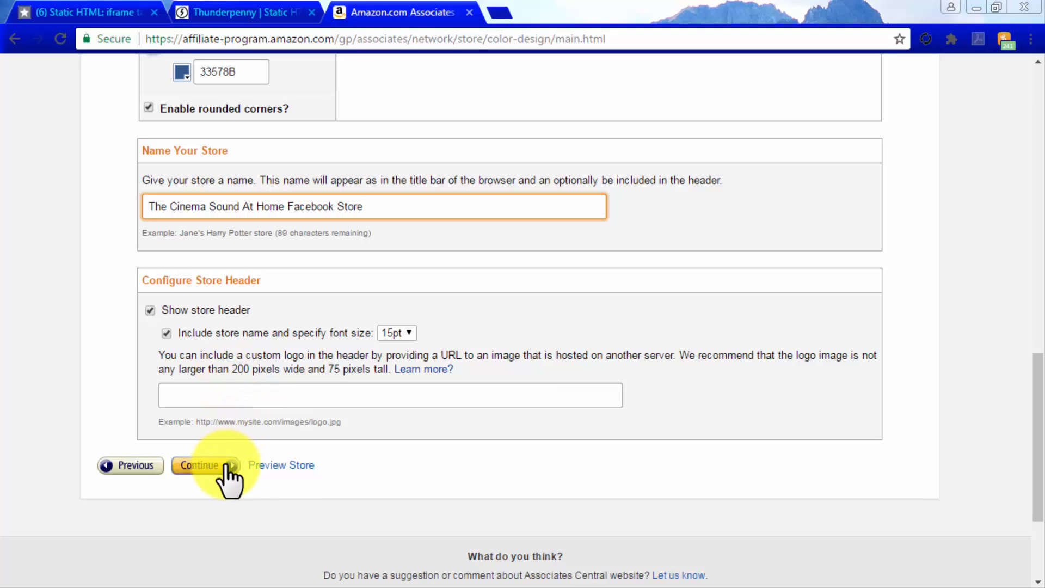
click(198, 465)
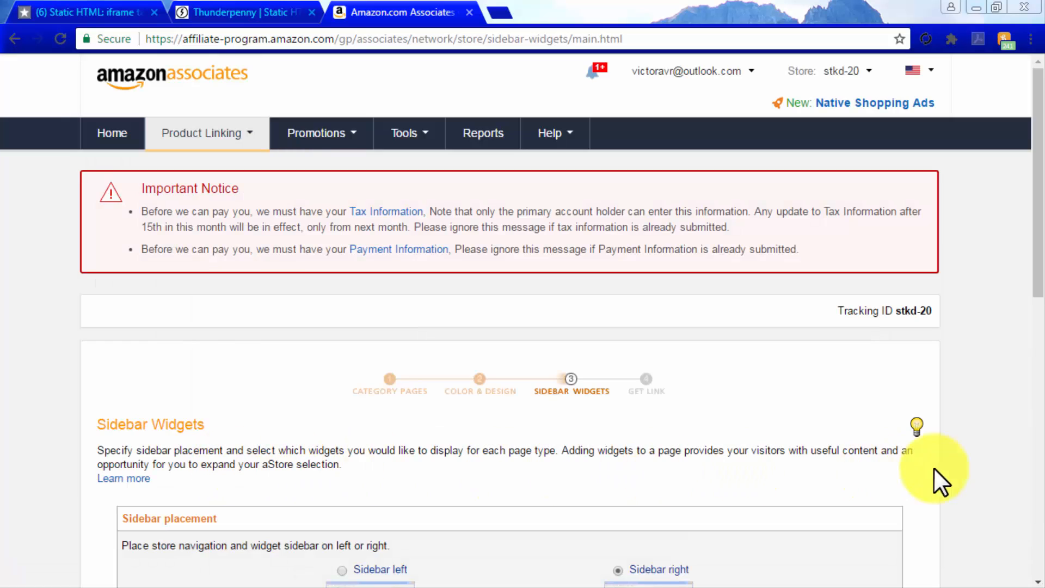
Step: Review the sidebar widget settings, with Similar Items shown on the Search Results Page
scroll(down, 3)
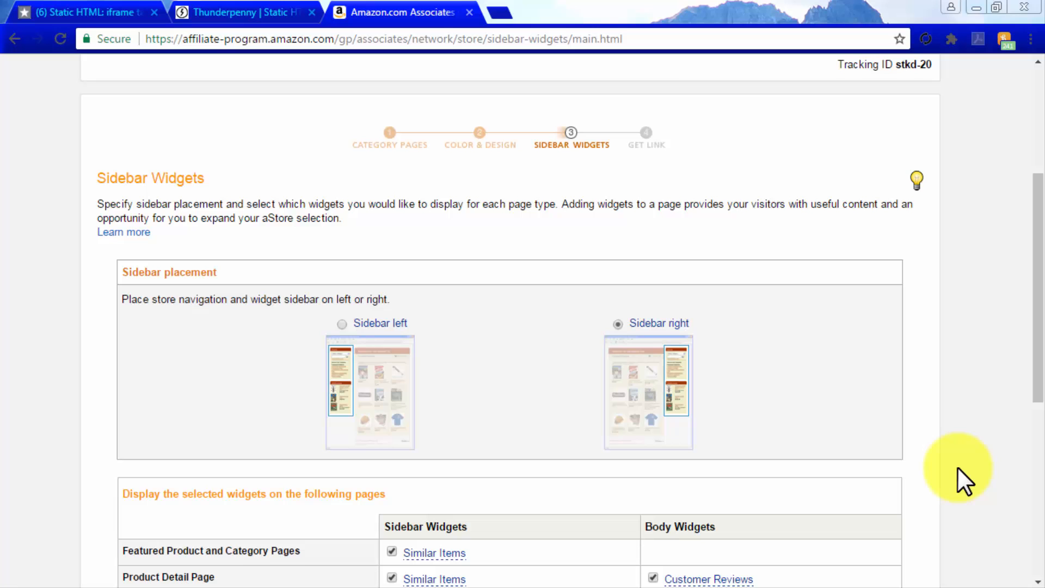
scroll(down, 3)
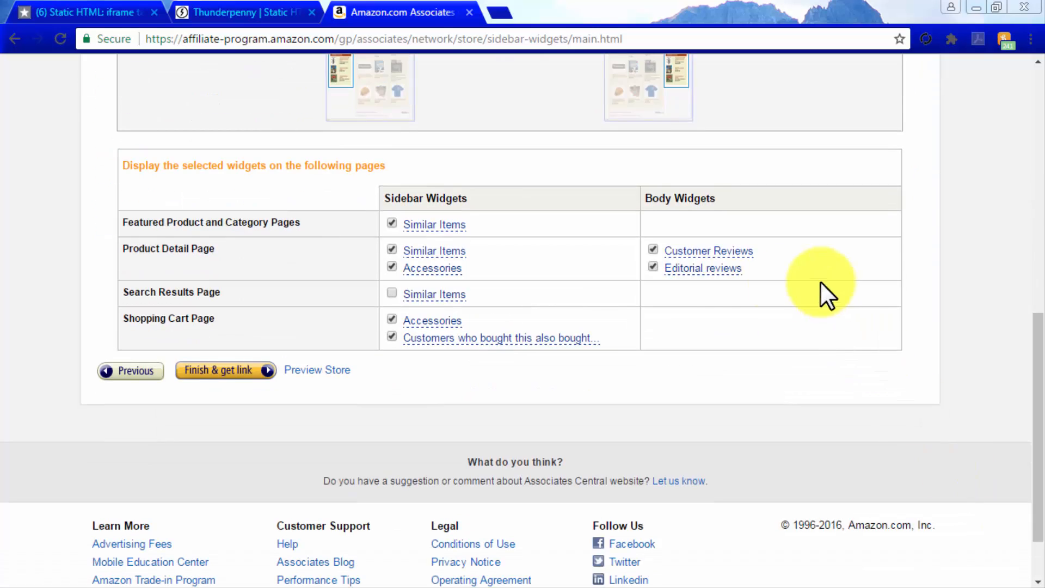
mouse_move(432, 267)
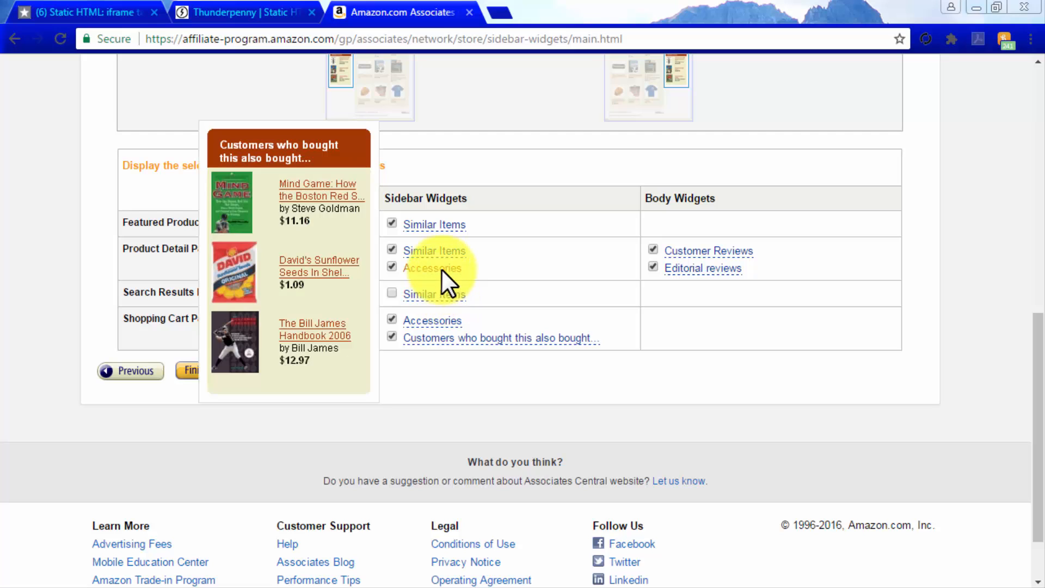
mouse_move(709, 251)
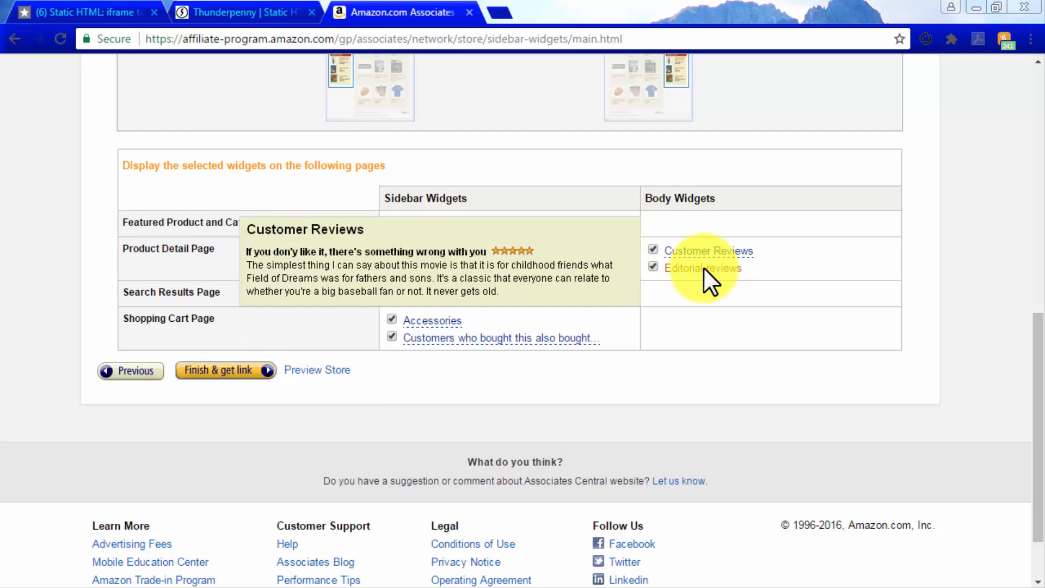
mouse_move(400, 300)
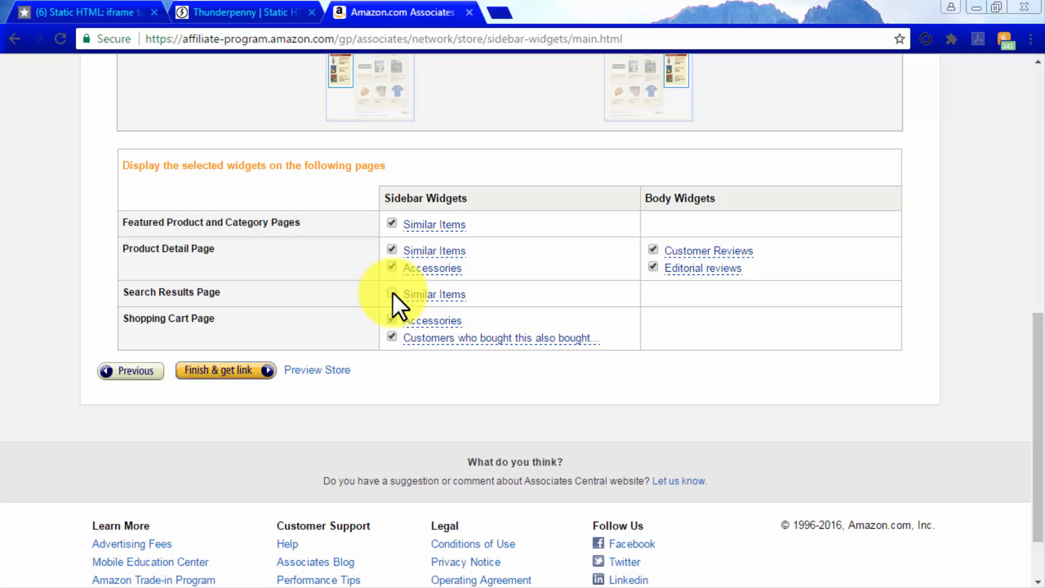
mouse_move(247, 380)
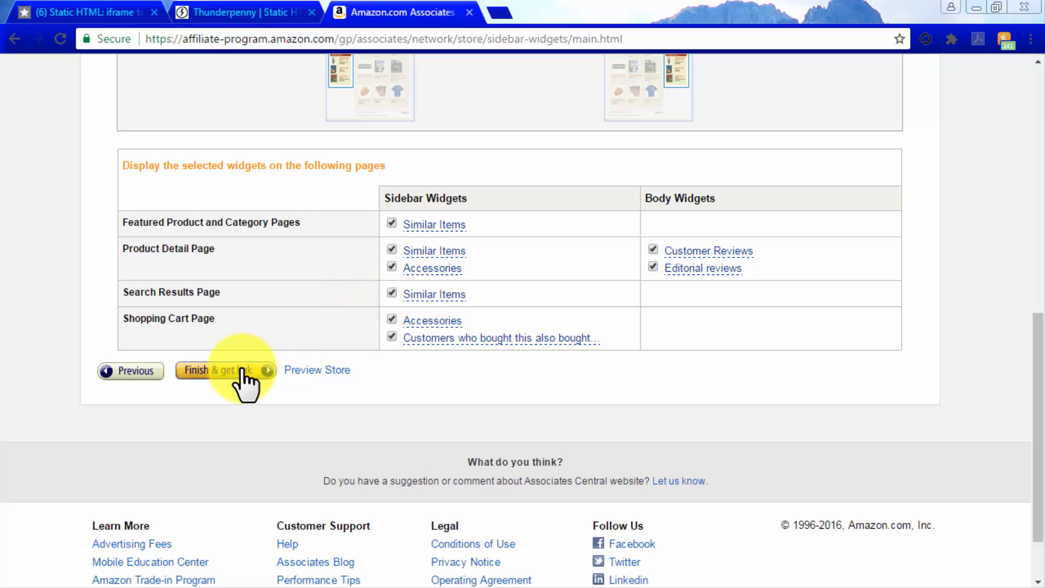
Step: Publish the aStore and get its inline-frame iframe embed code
click(222, 370)
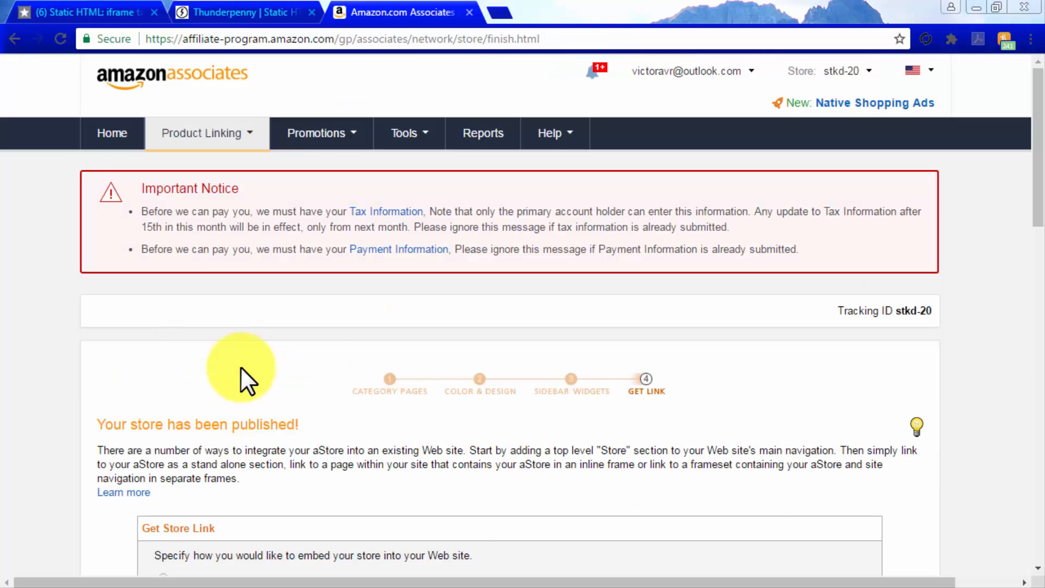
mouse_move(946, 364)
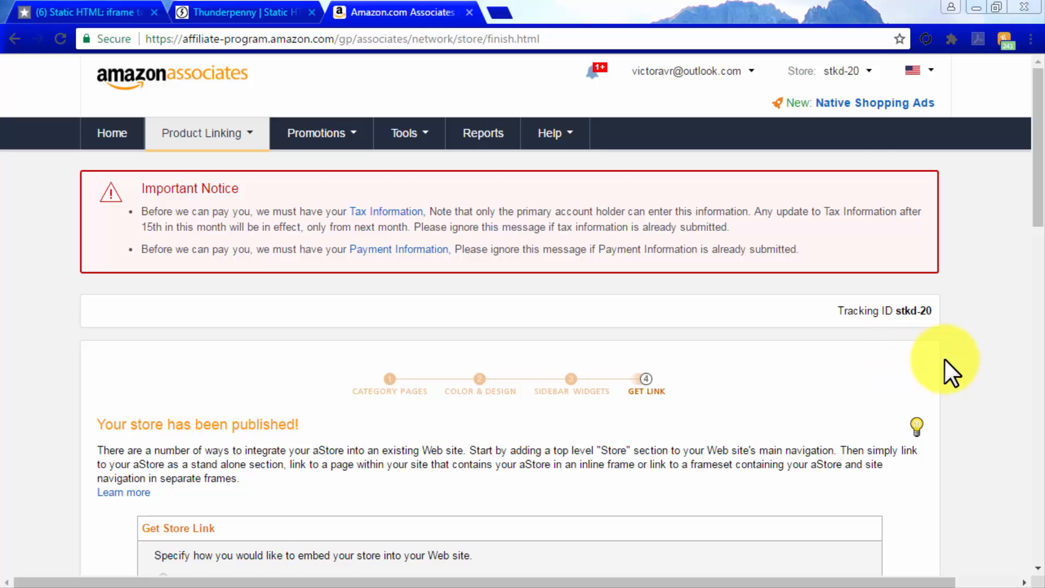
scroll(down, 3)
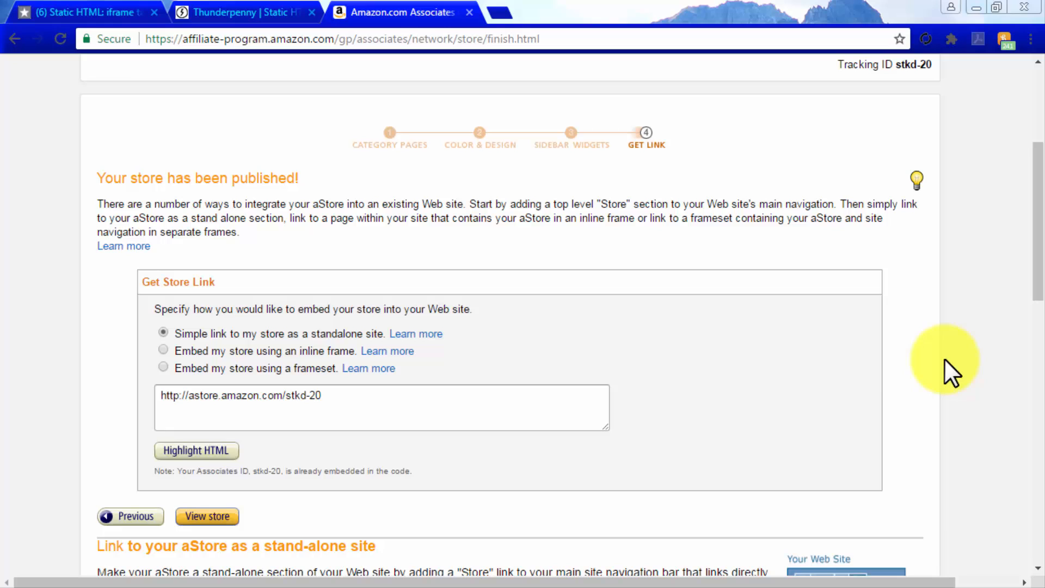
mouse_move(263, 360)
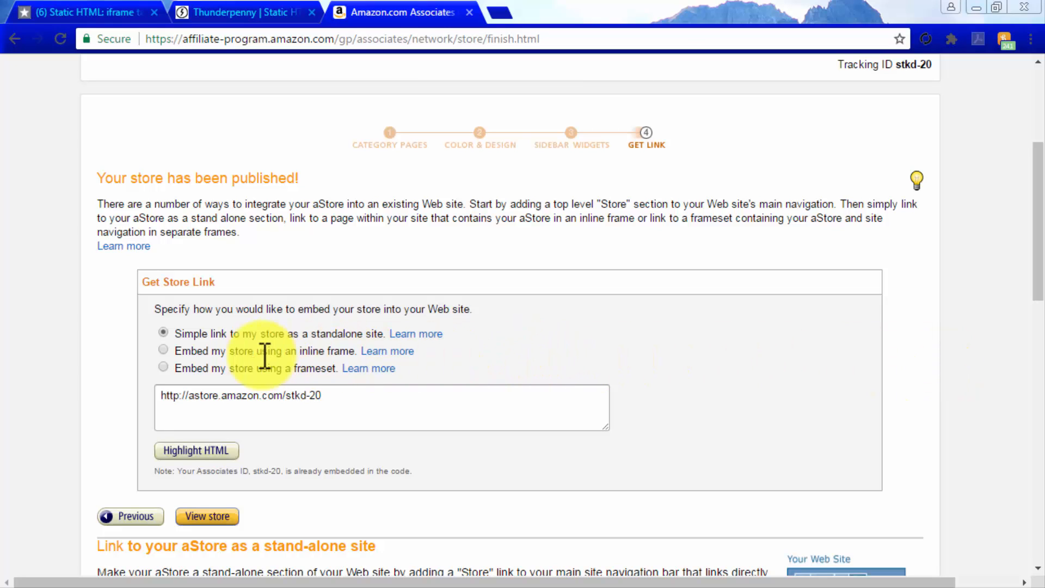
click(163, 351)
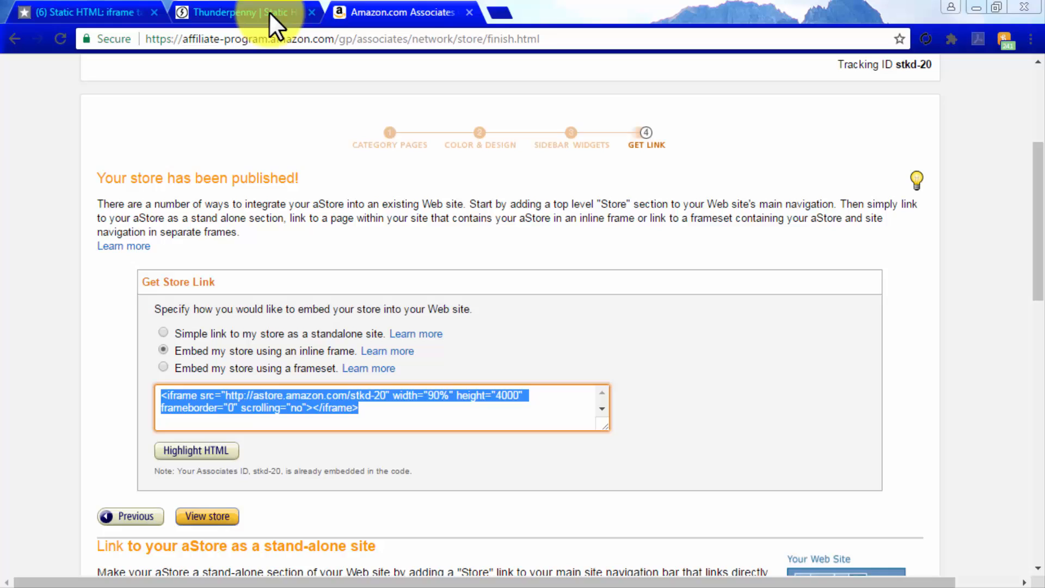
Step: Paste the aStore iframe into index.html with width 815px, height 1200px and scrolling yes
click(240, 12)
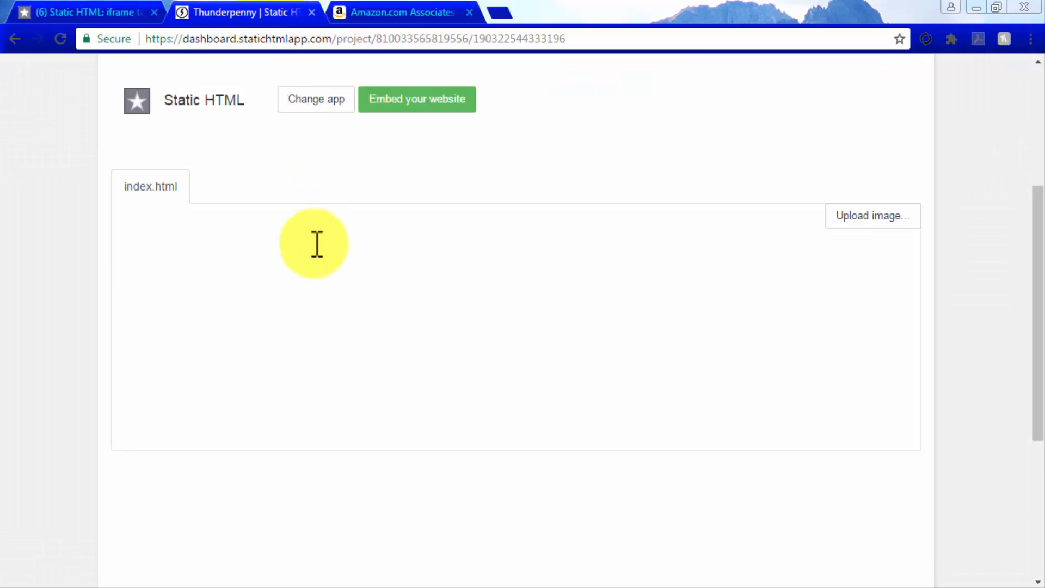
text(<iframe src="http://astore.amazon.com/stkd-20" width="90%" height="4000" frameborder="0" scrolling="no"></iframe>)
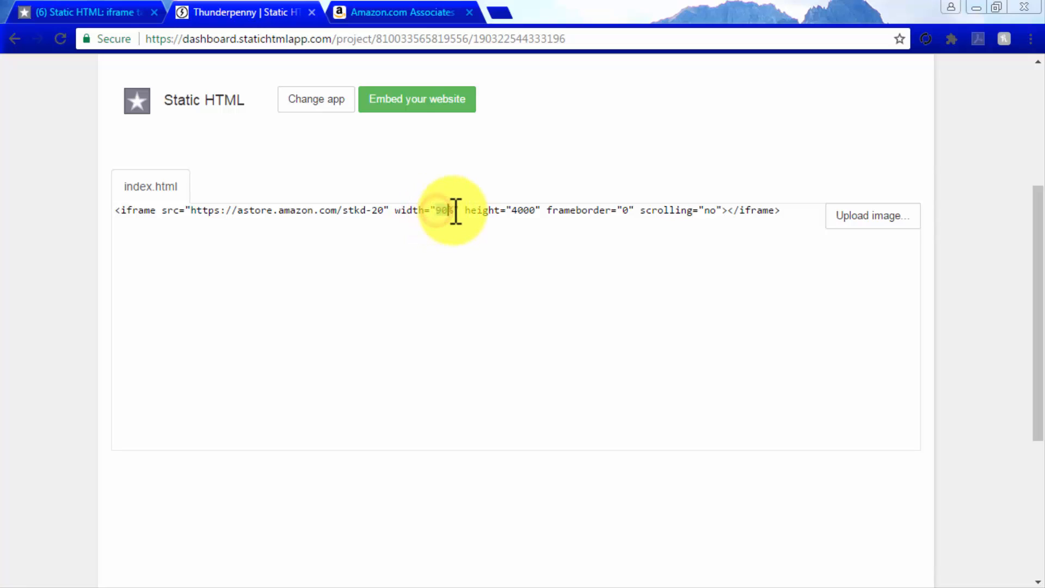
text(815px)
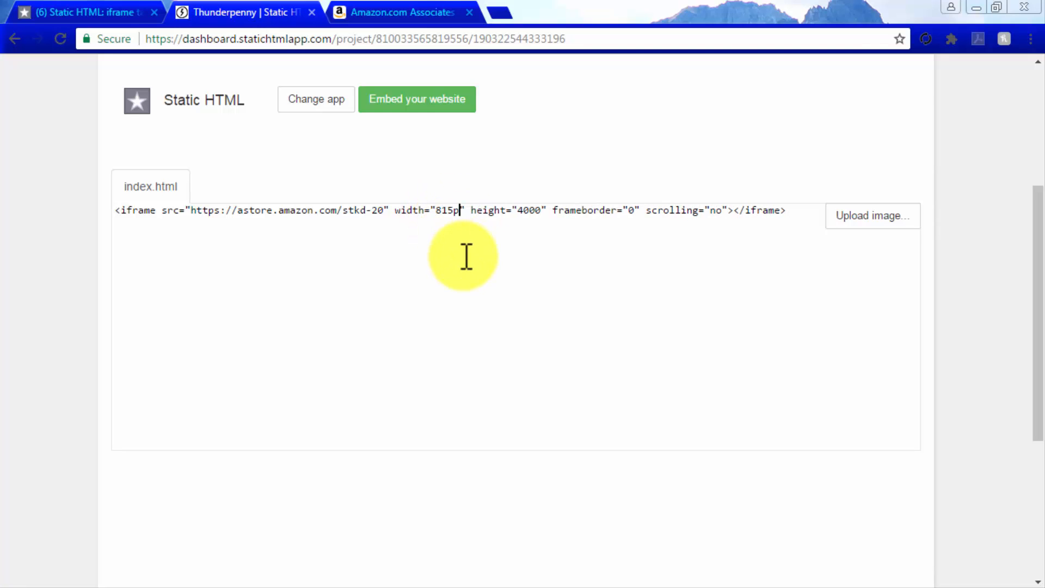
text(x)
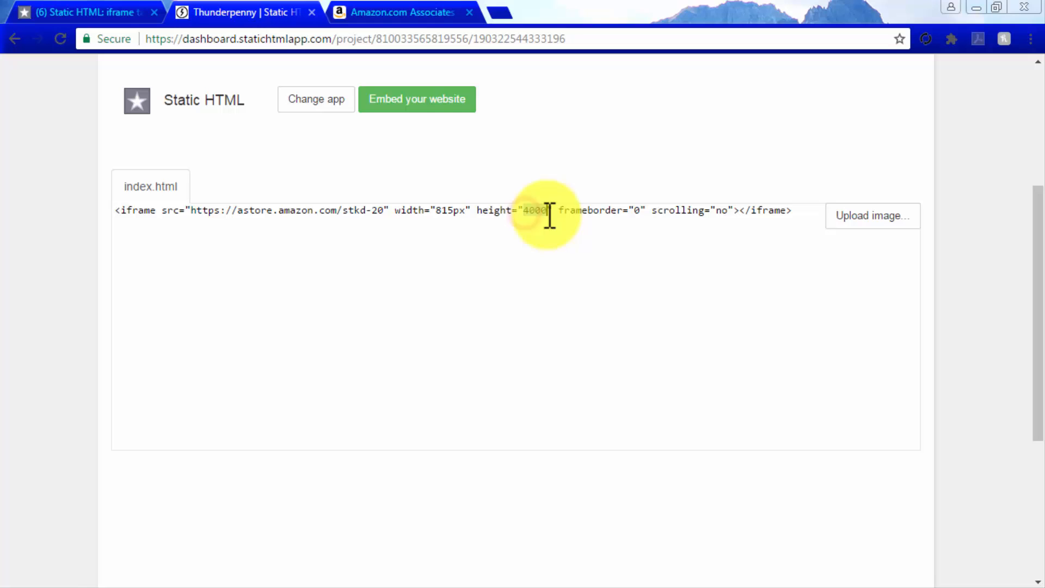
text(1200px)
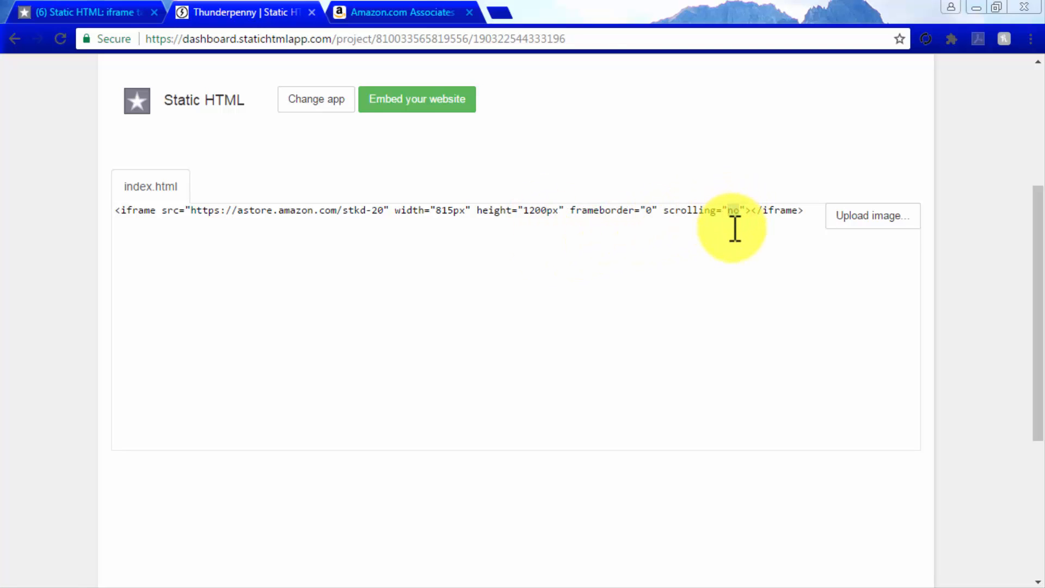
text(yes)
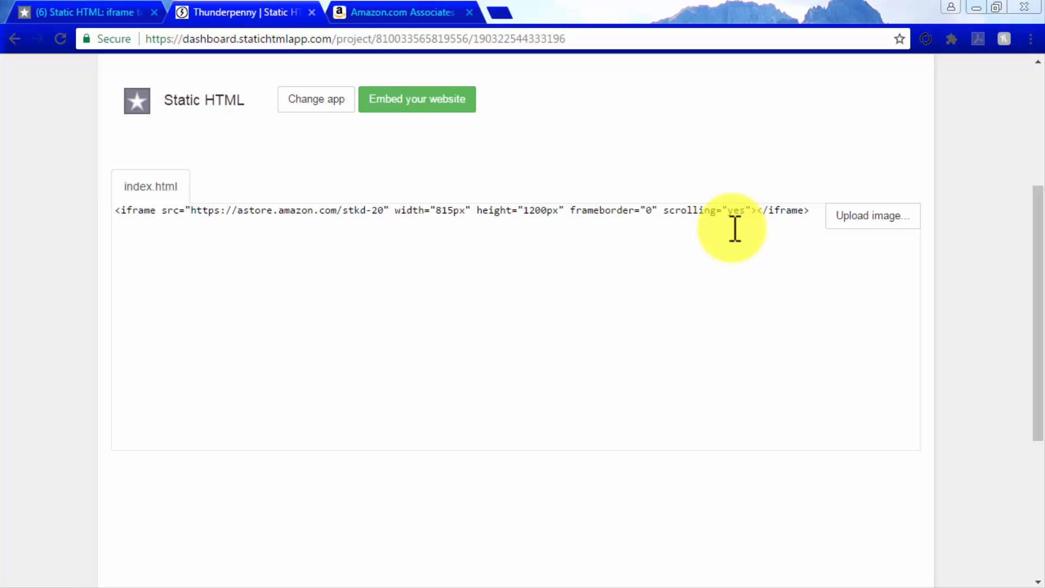
scroll(up, 3)
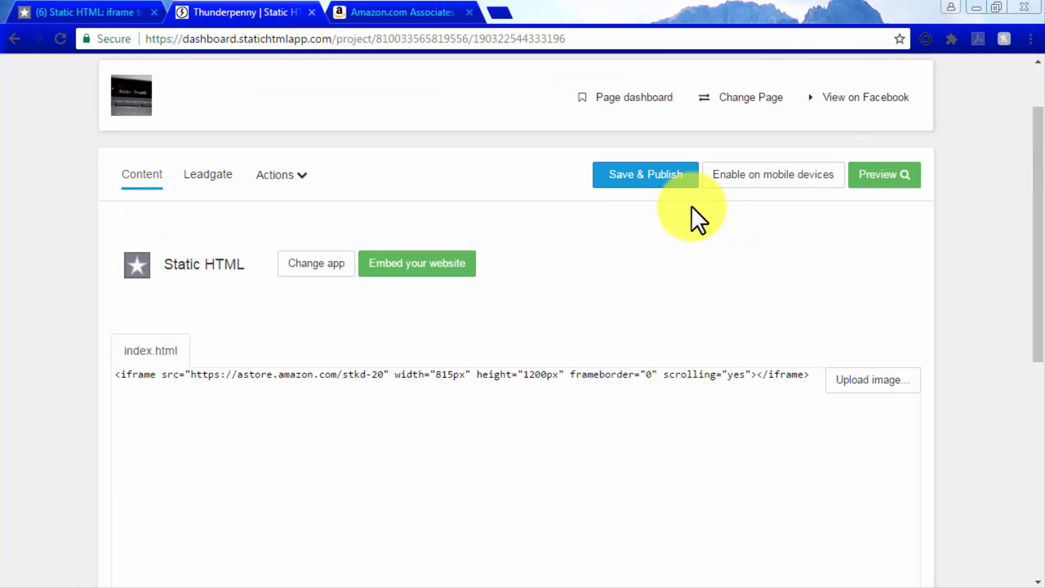
Step: Save & Publish the tab and check the embedded store on the page's Welcome tab
click(645, 174)
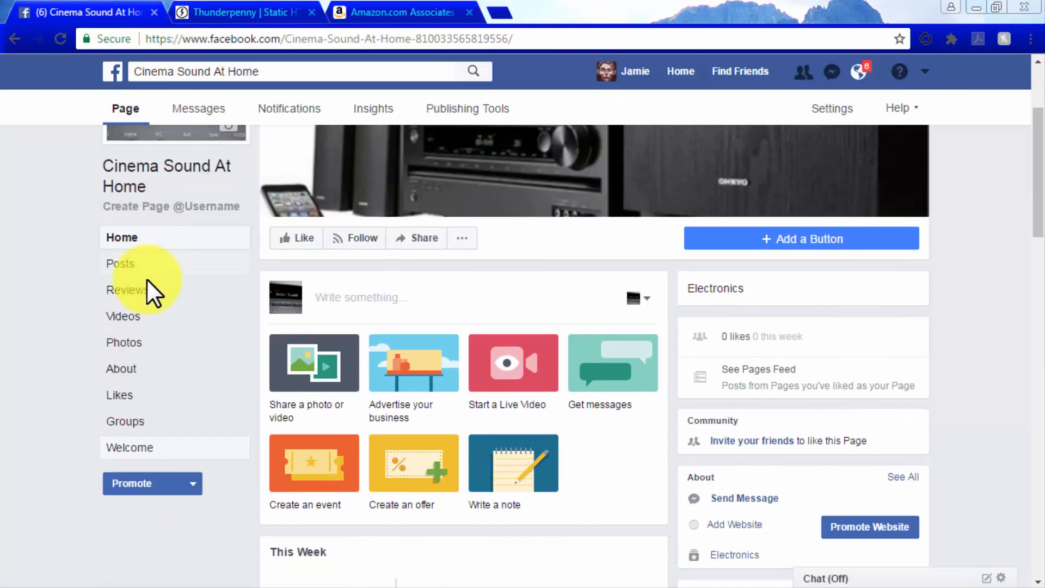
click(130, 447)
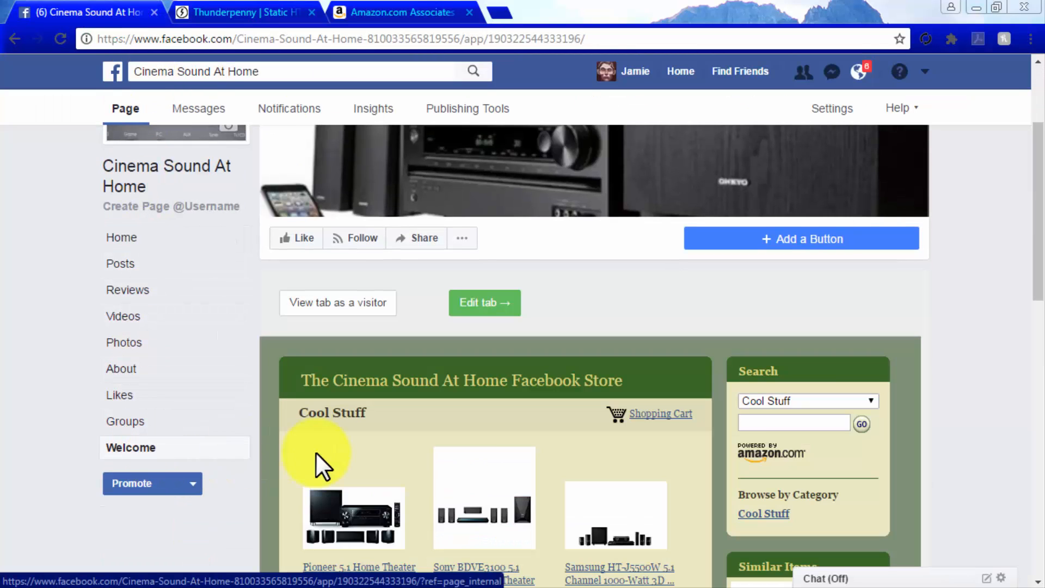
scroll(down, 3)
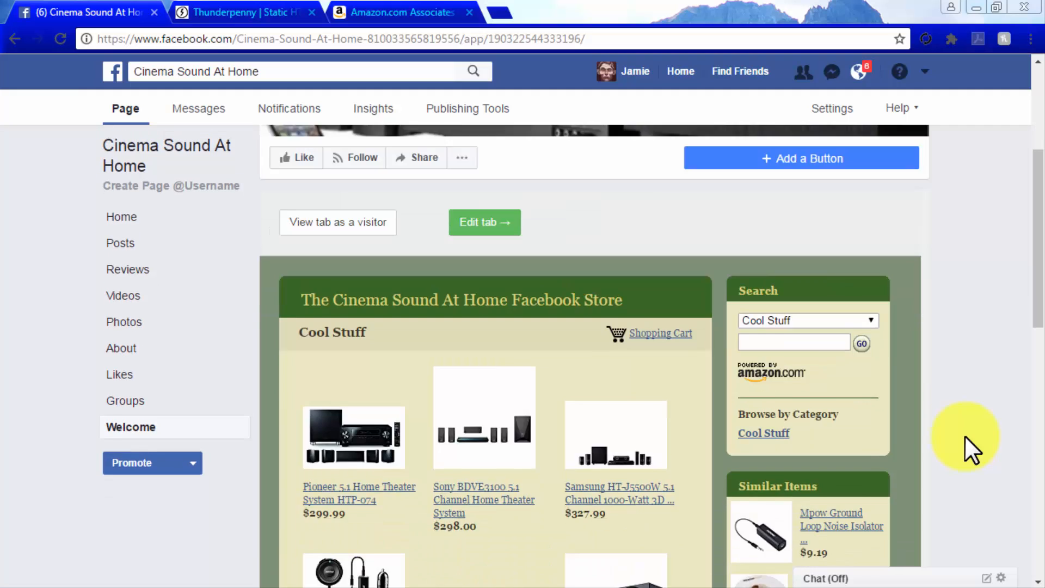
scroll(down, 3)
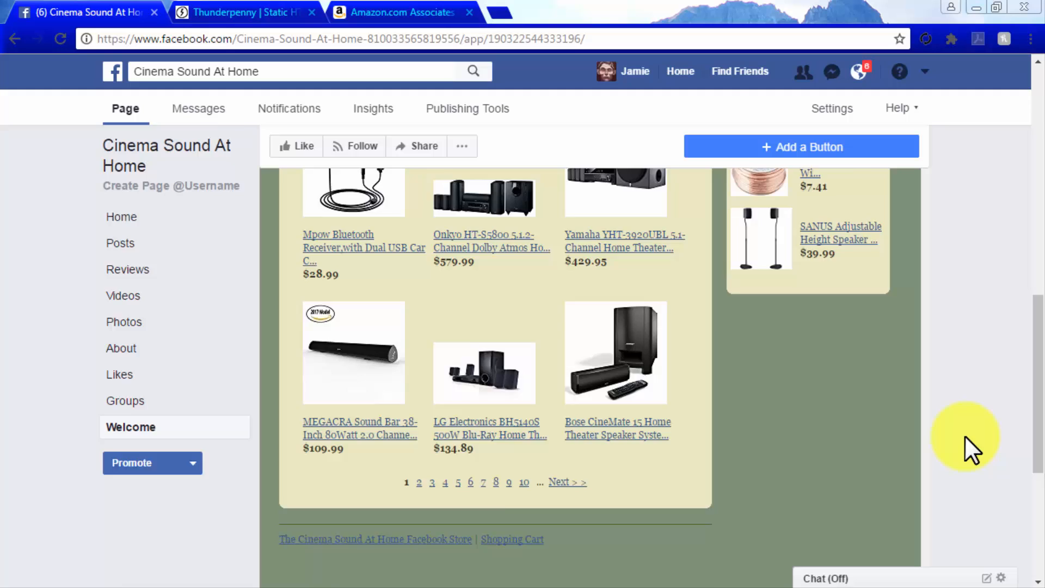
scroll(up, 3)
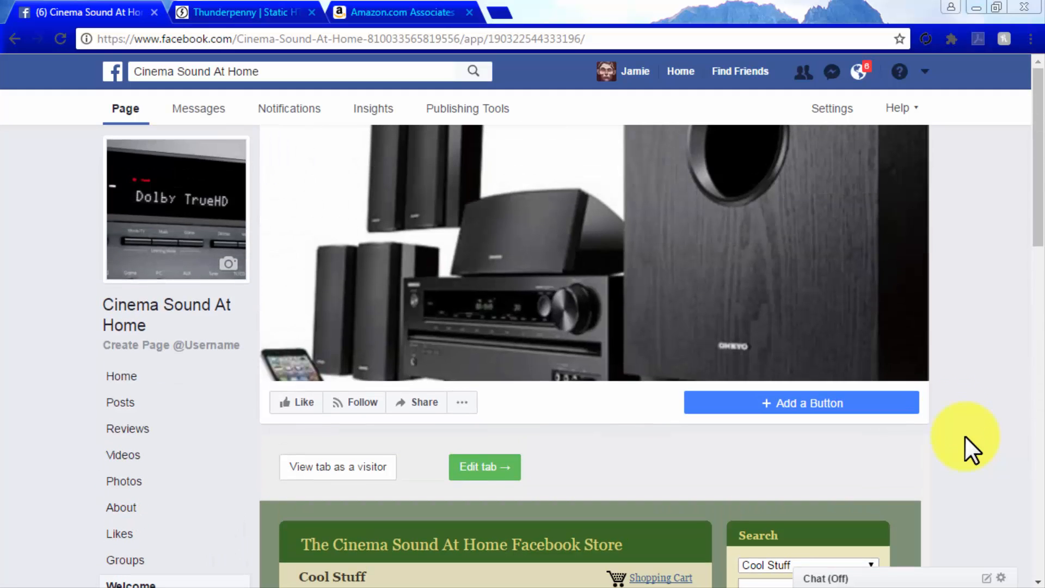
Step: Reach the Welcome tab's options under Edit Page > Tabs for the Cinema Sound At Home page
click(830, 108)
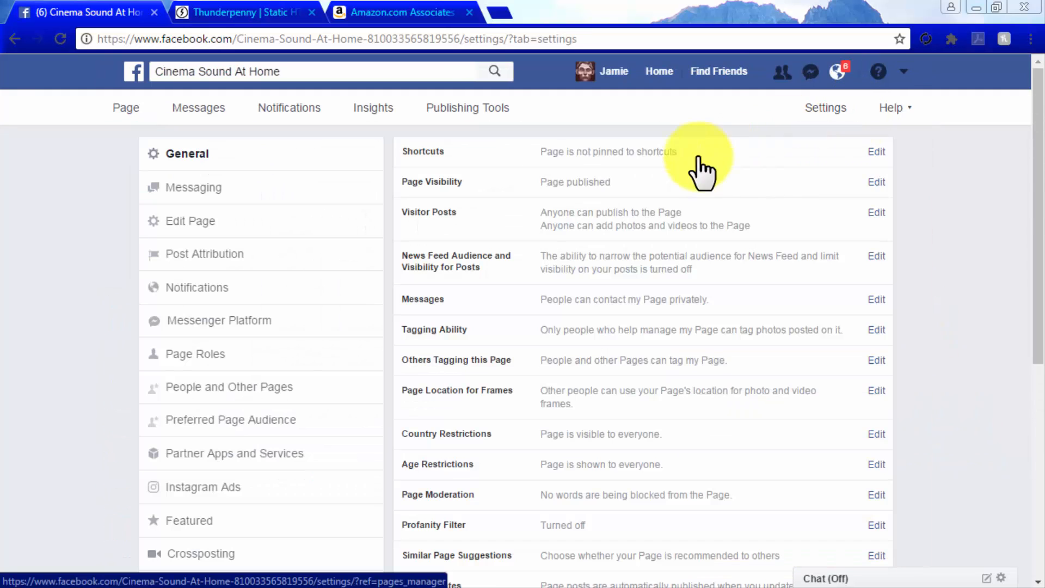
click(189, 221)
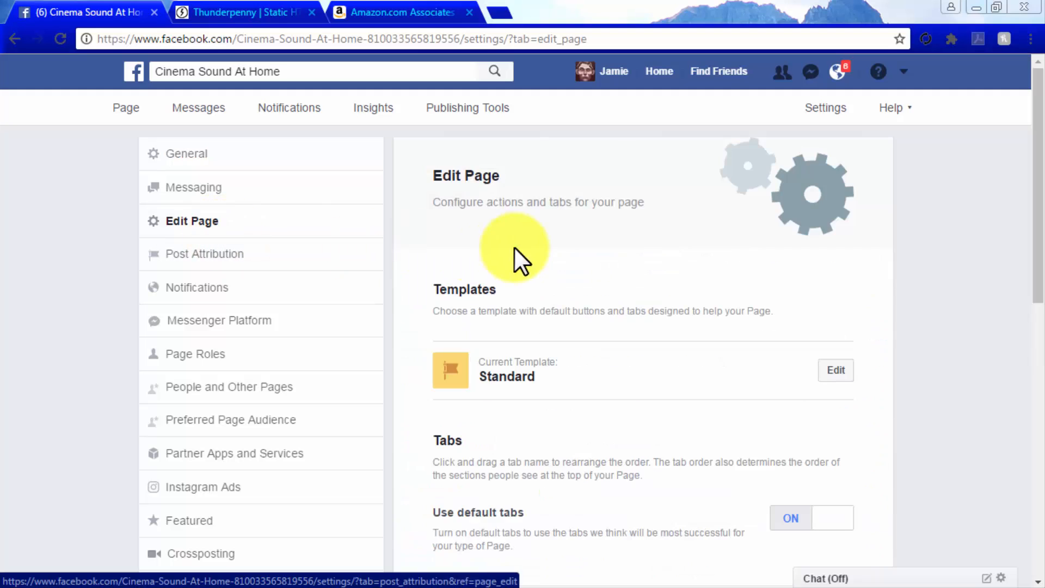
scroll(down, 3)
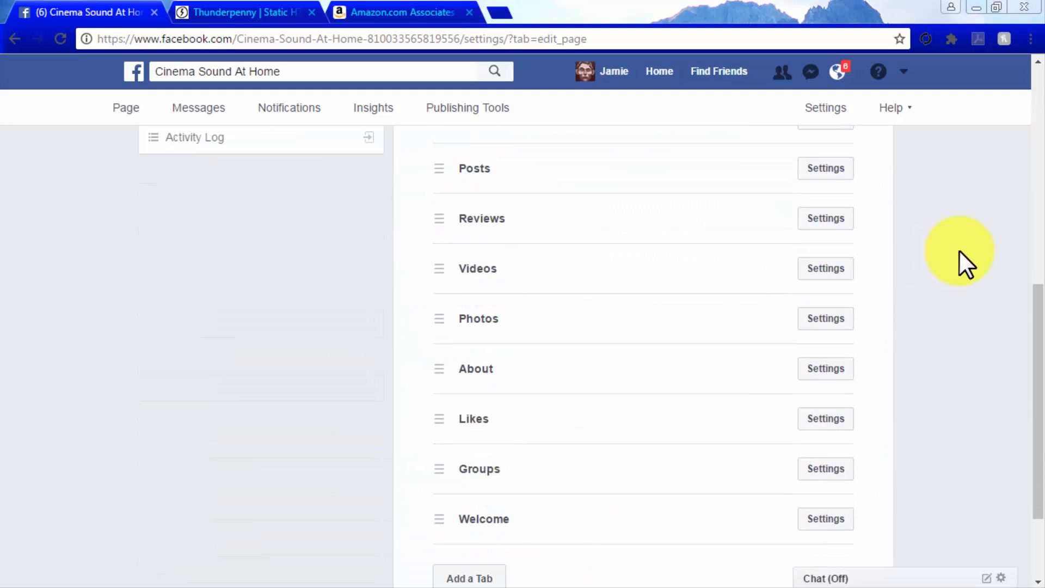
scroll(down, 3)
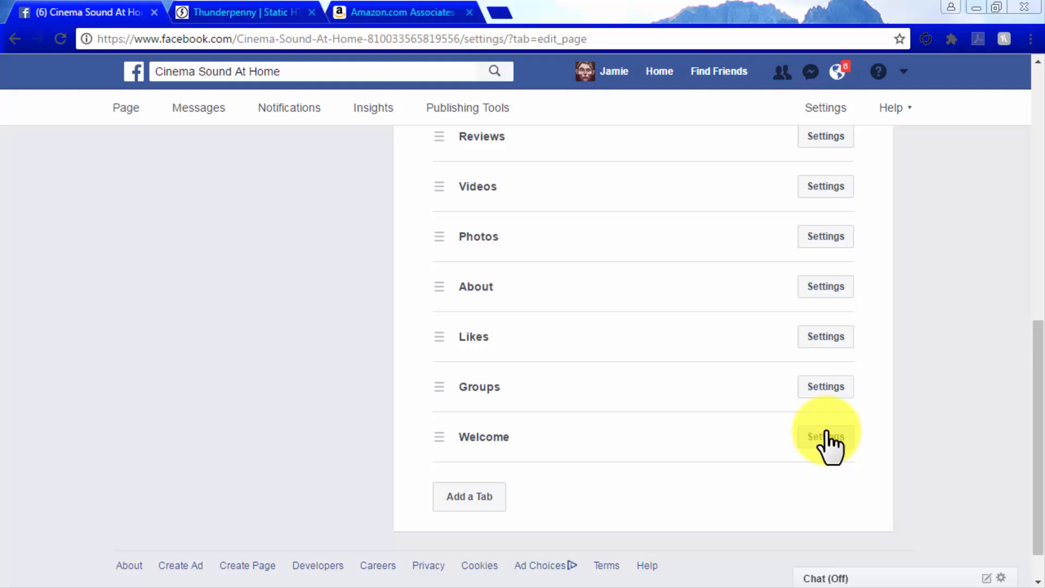
click(825, 437)
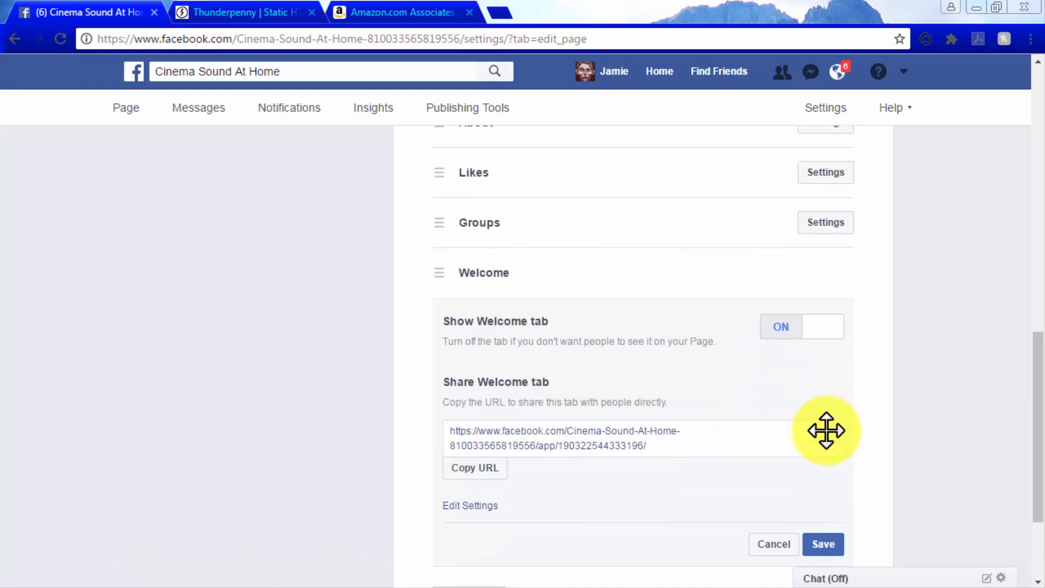
scroll(down, 3)
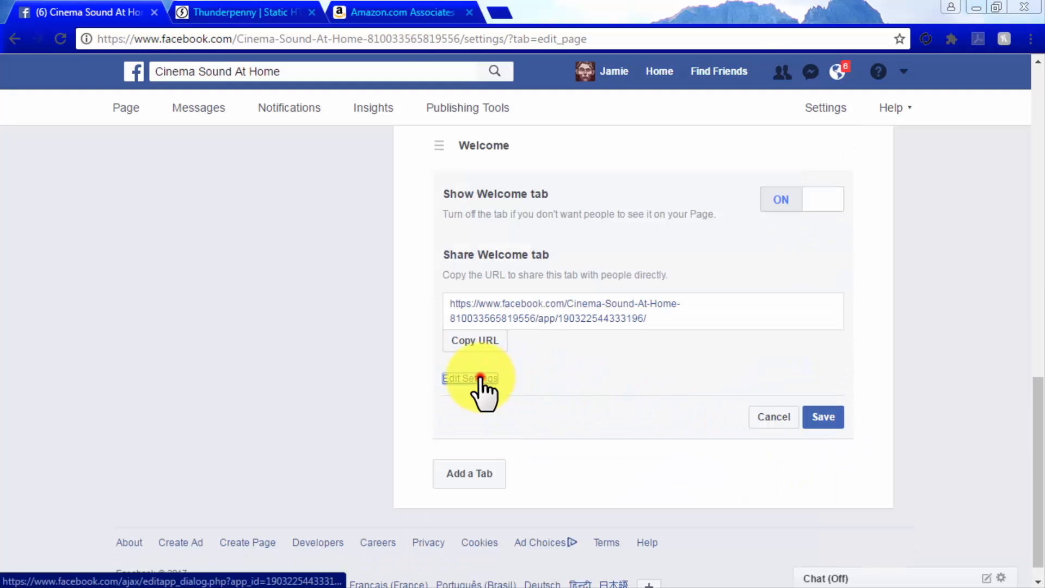
Step: Give the Welcome tab the custom name 'Store' and save the settings
click(469, 378)
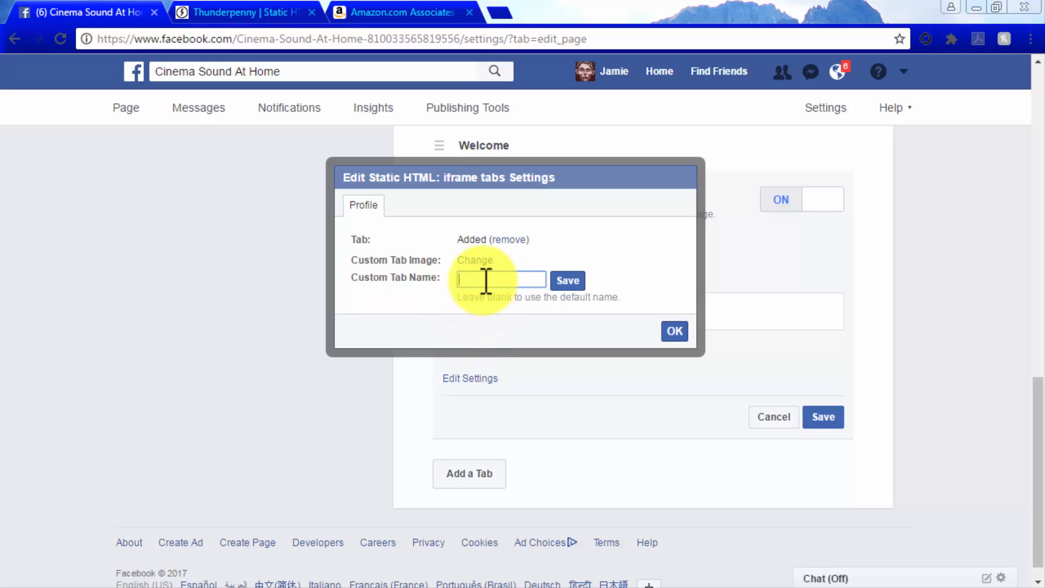
text(Store)
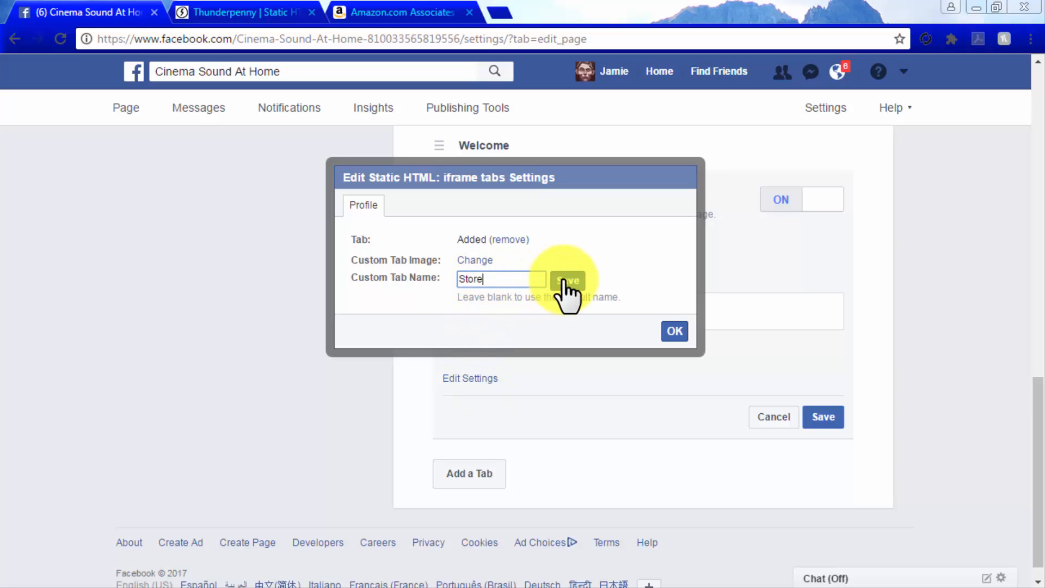
mouse_move(674, 331)
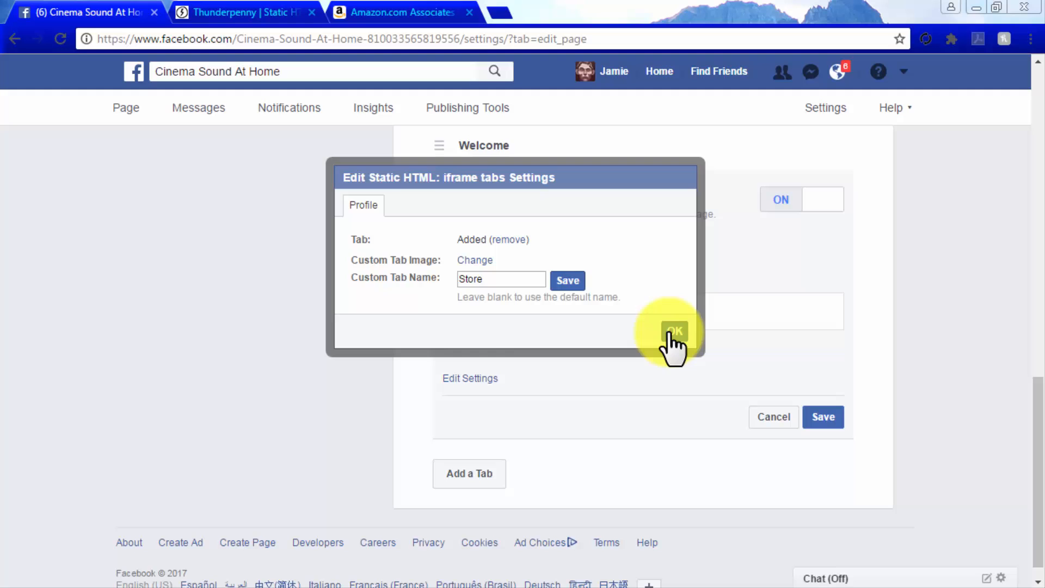
click(673, 332)
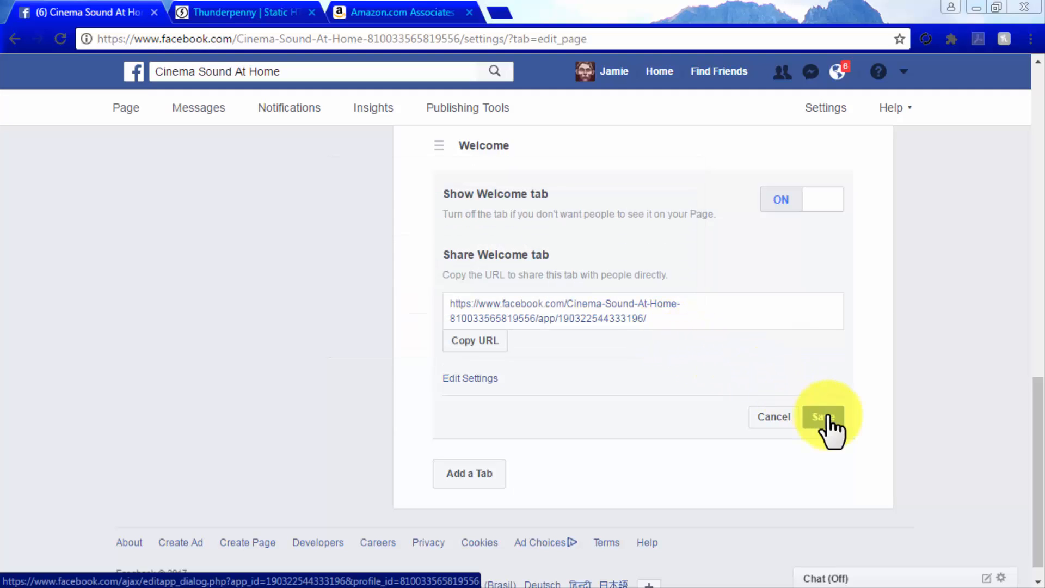
click(823, 417)
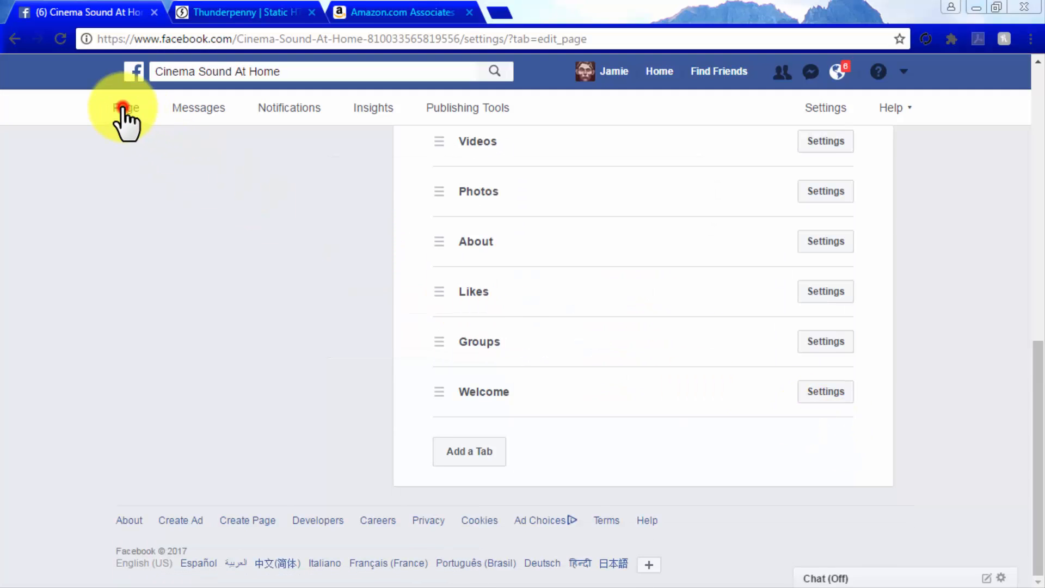
Step: Return to the Cinema Sound At Home page and open its renamed Store tab
click(125, 107)
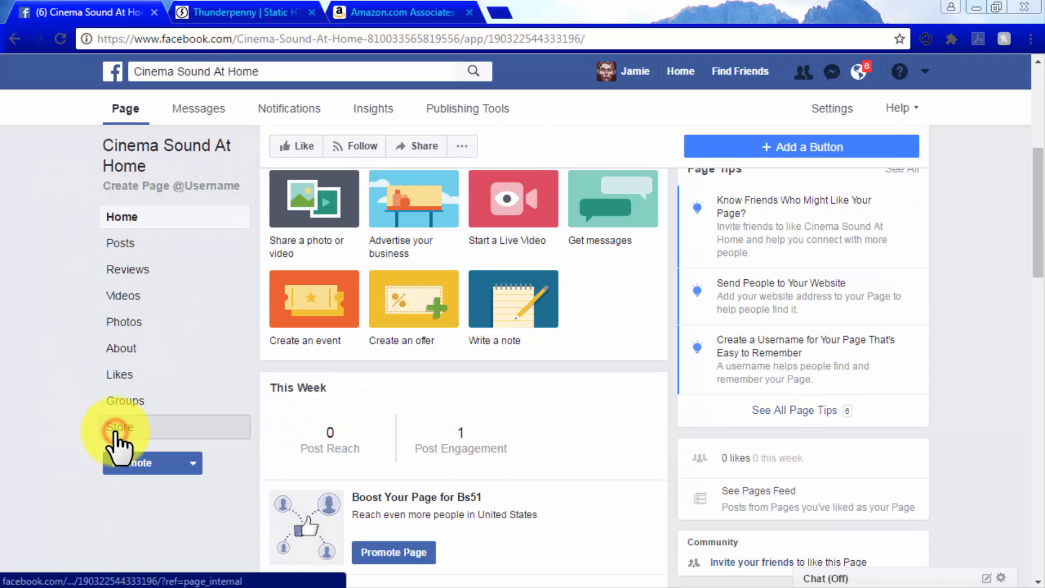
click(120, 427)
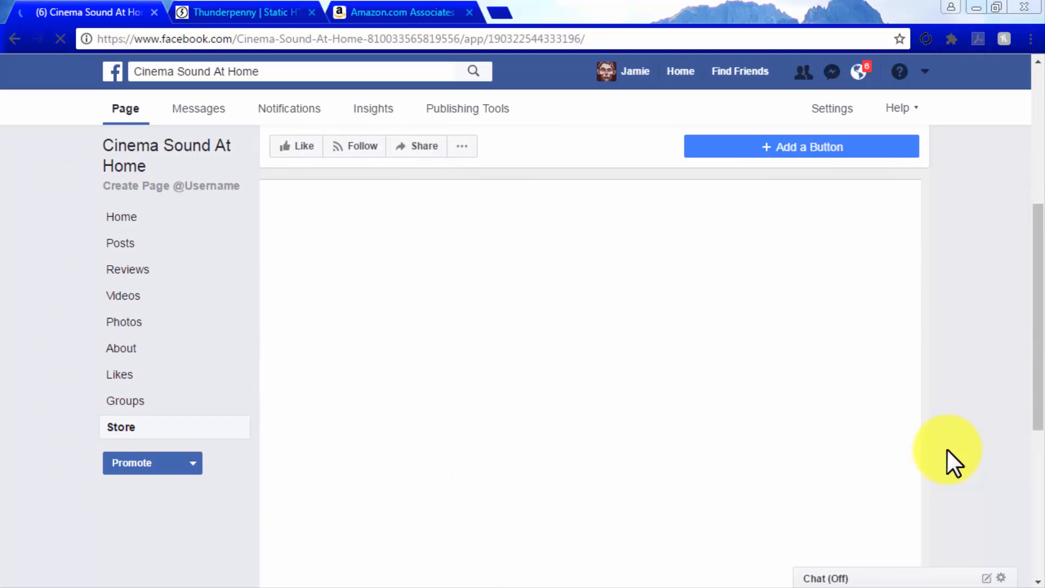